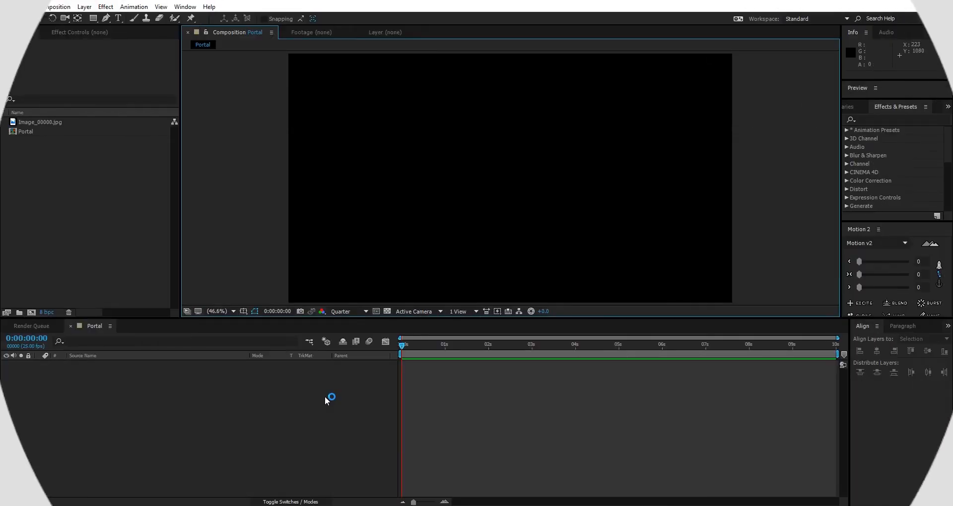
Place Image_00000.jpg, the rock shore photo, as the Portal composition's only layer
left_click(40, 121)
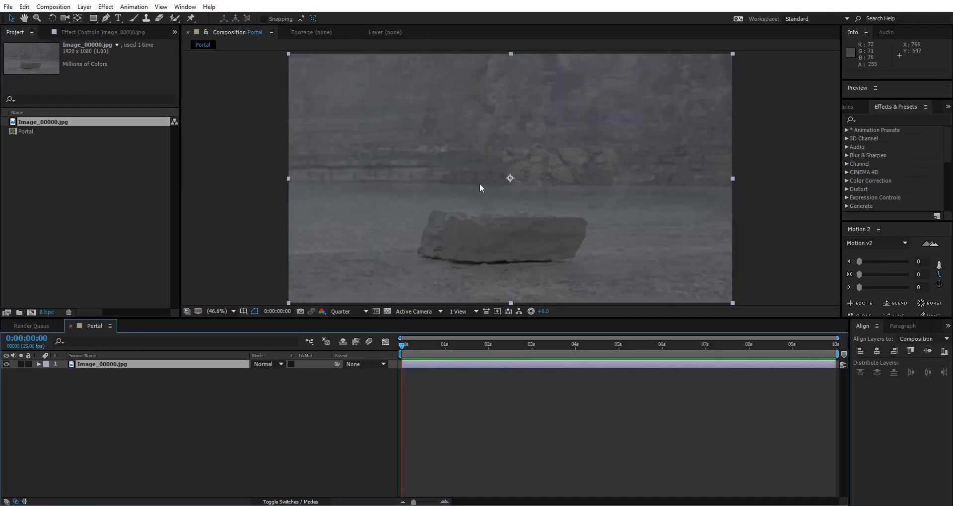
mouse_move(403, 347)
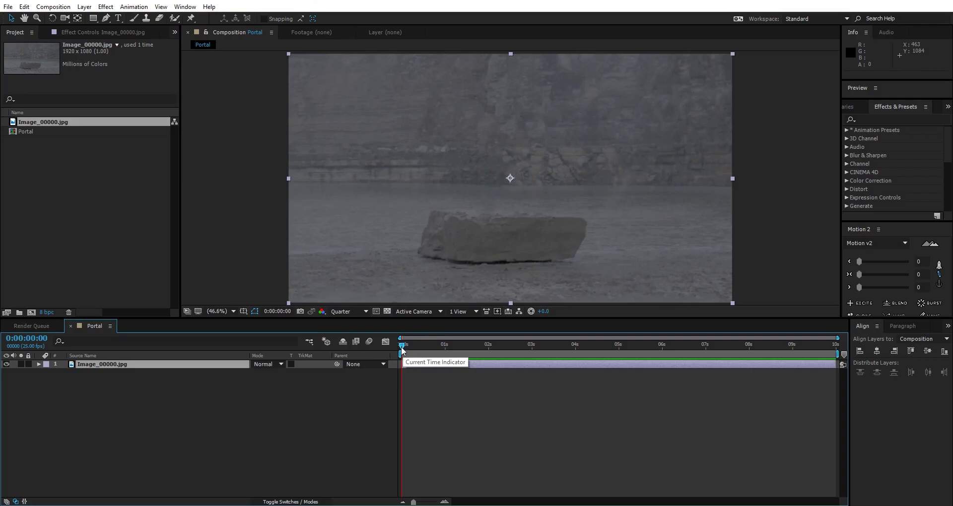
mouse_move(402, 350)
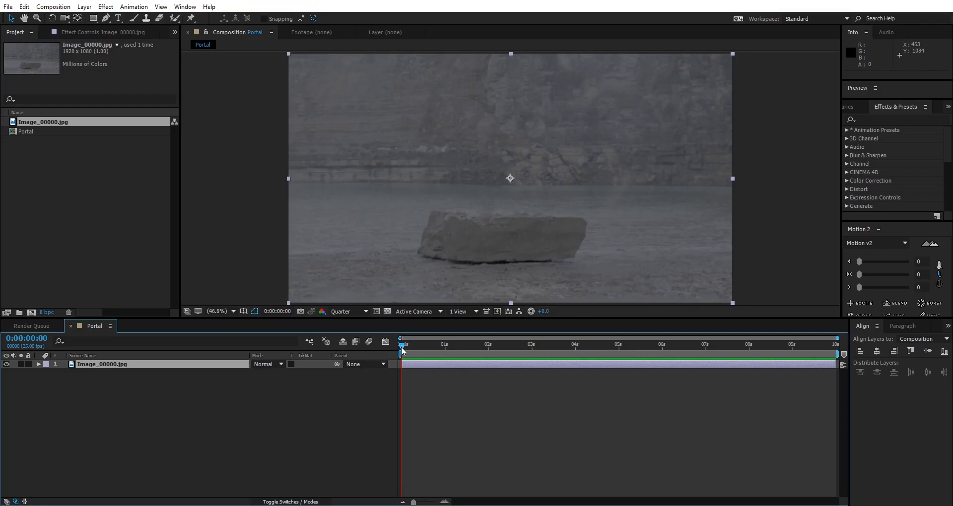
left_click(383, 403)
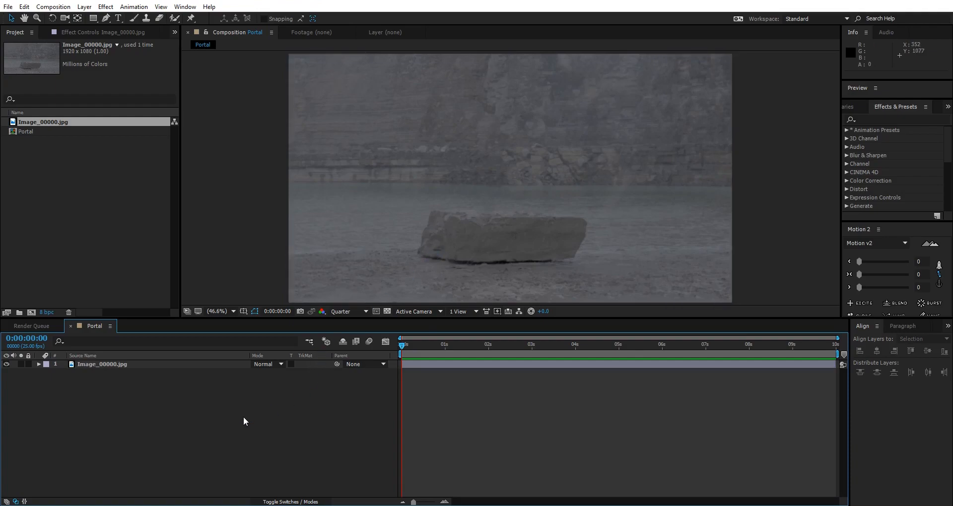
mouse_move(211, 406)
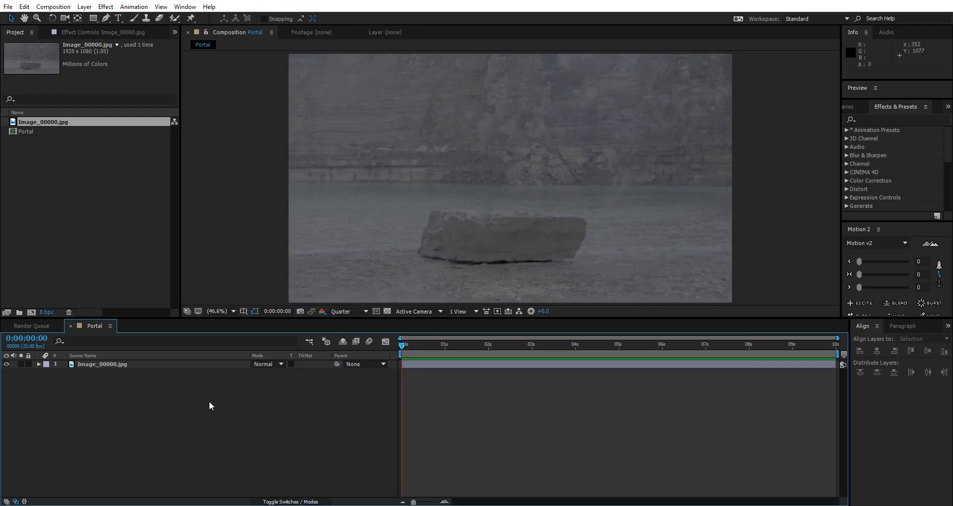
Create a light blue solid named Portal and switch to the Ellipse Tool for its oval mask
right_click(211, 405)
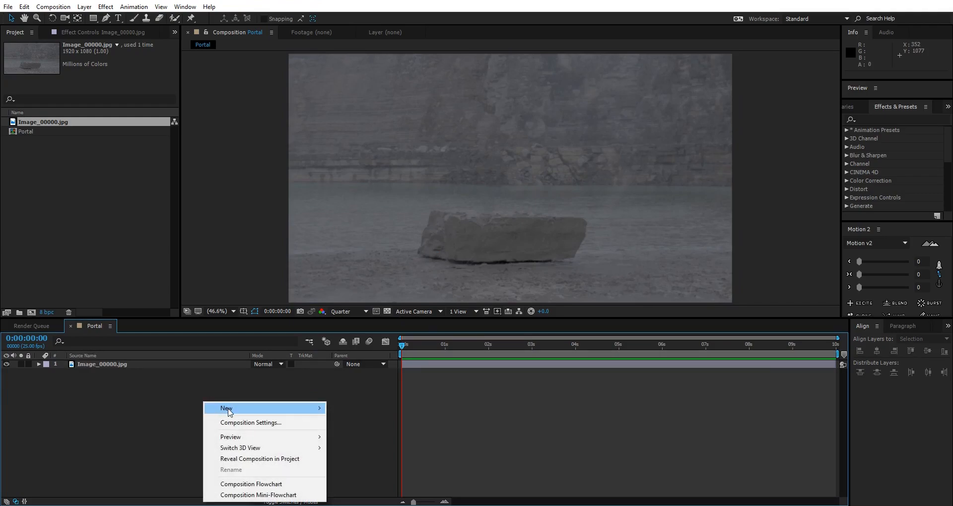
left_click(226, 408)
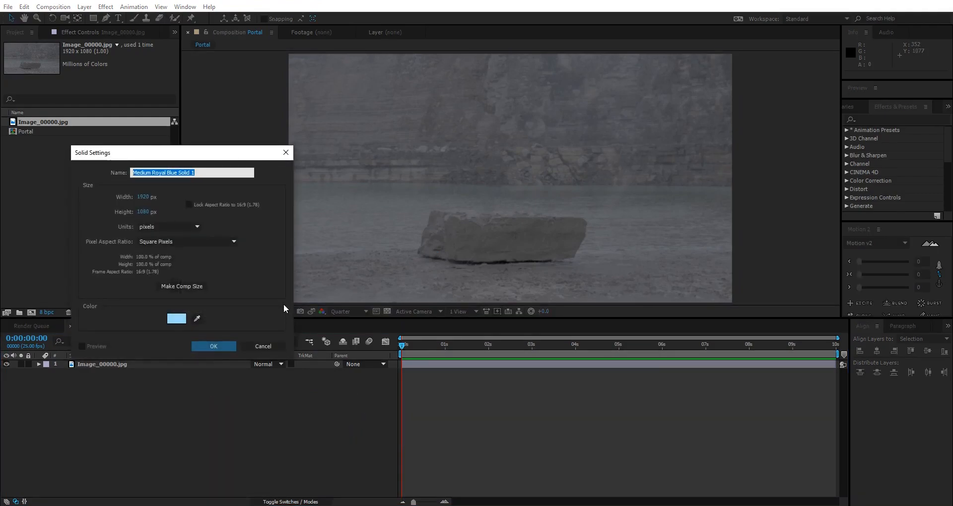
type("Portal")
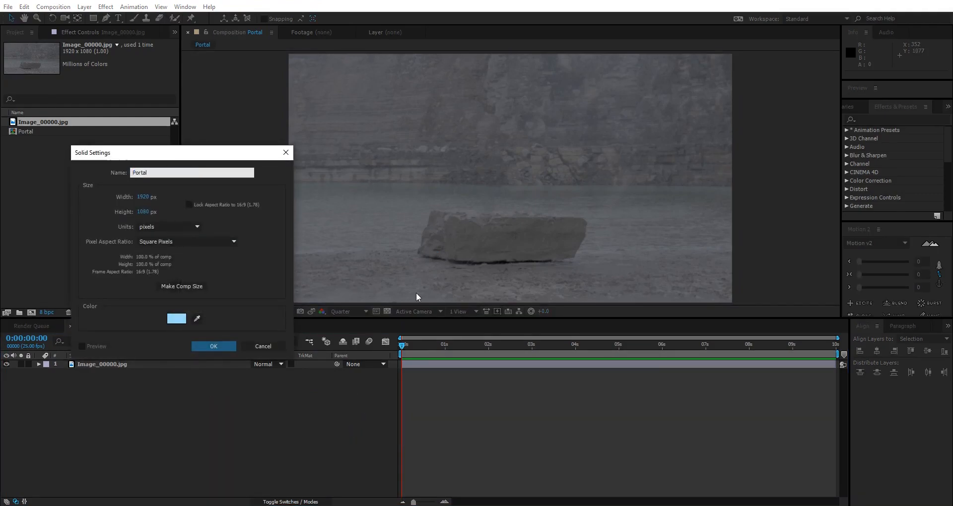
left_click(214, 346)
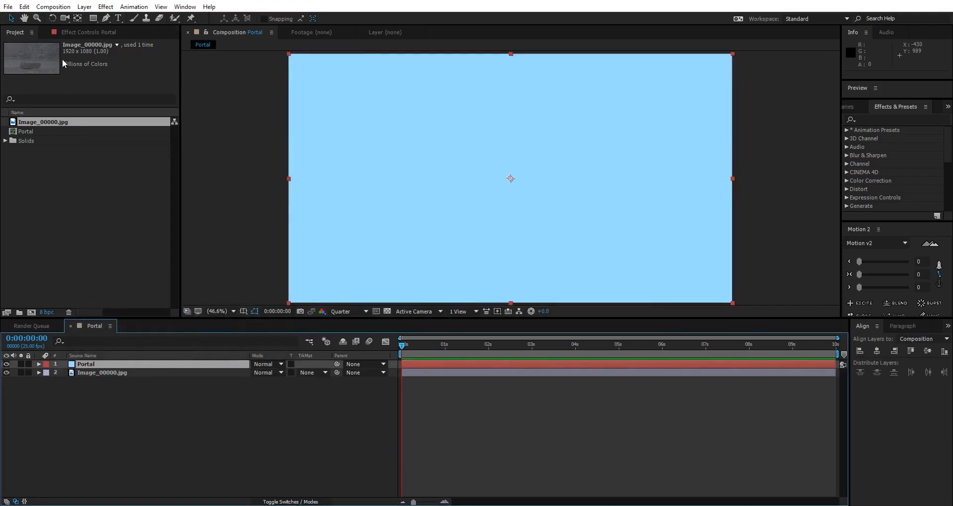
mouse_move(92, 19)
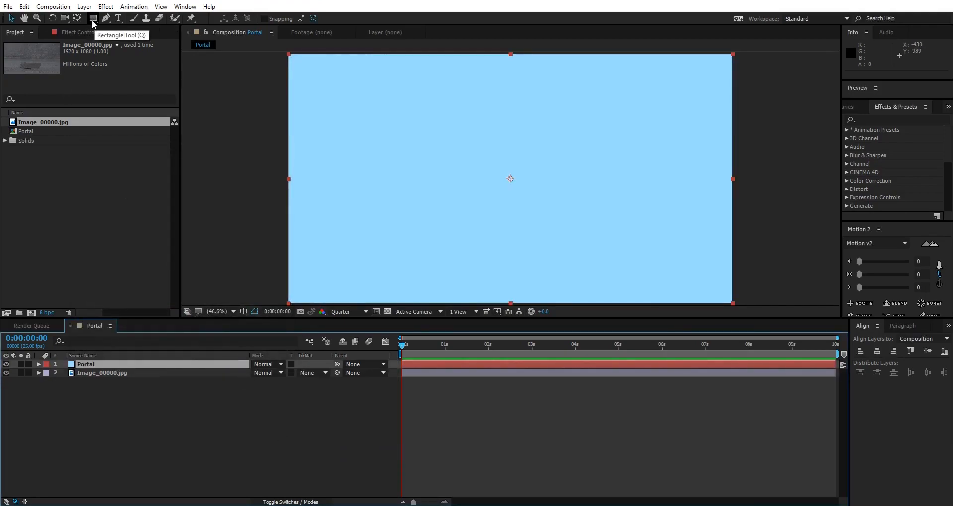
left_click(93, 18)
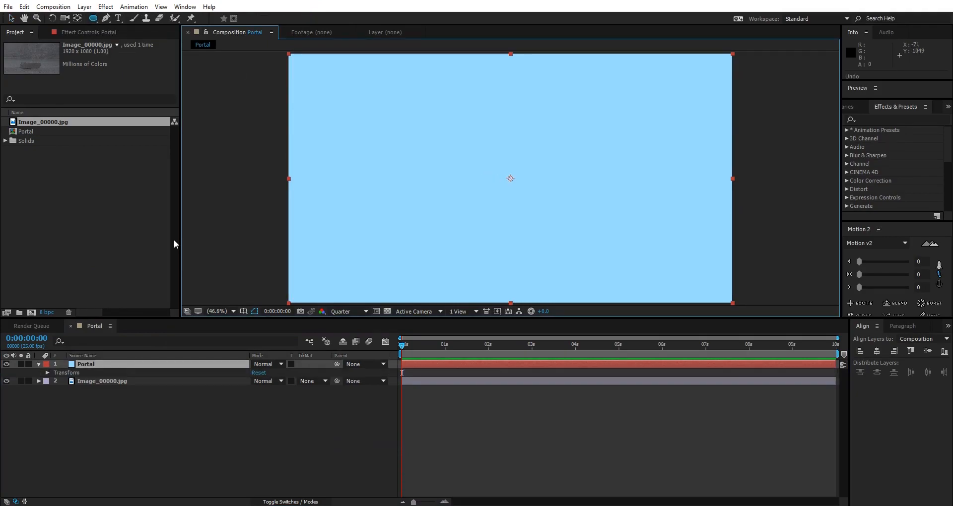
mouse_move(509, 179)
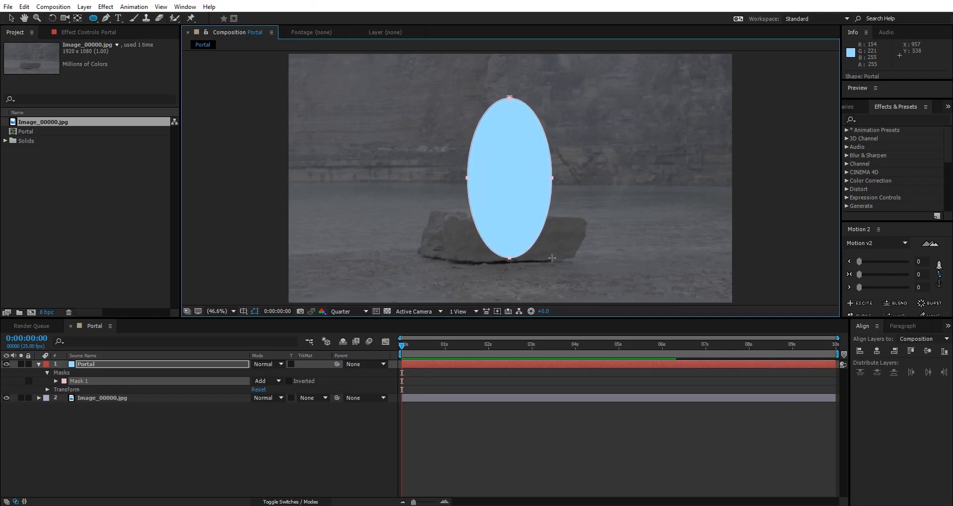
mouse_move(472, 188)
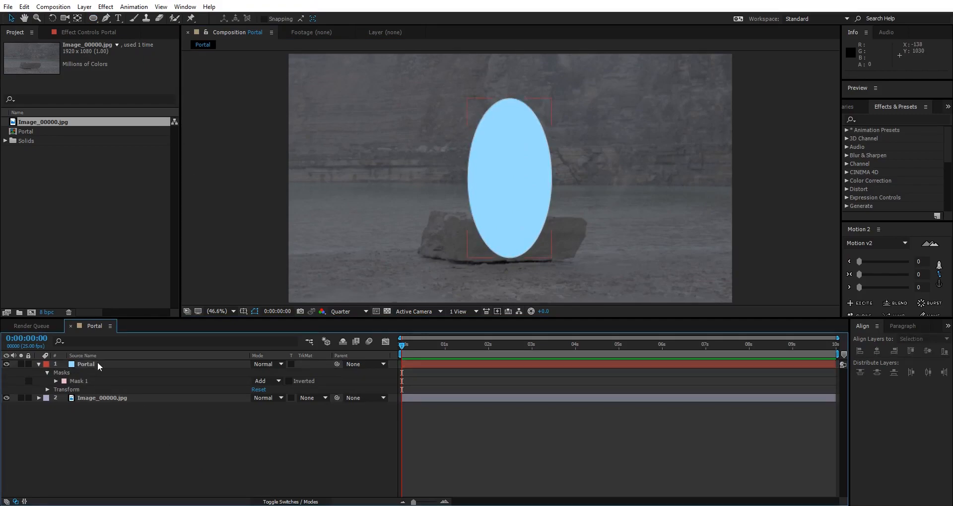
Select the Portal layer and search Effects & Presets for 'saber'
left_click(86, 364)
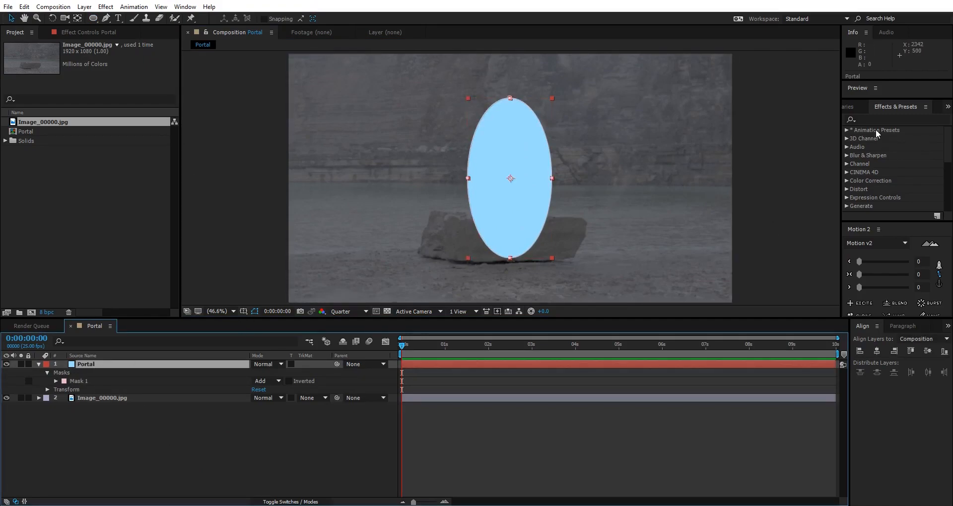
left_click(887, 119)
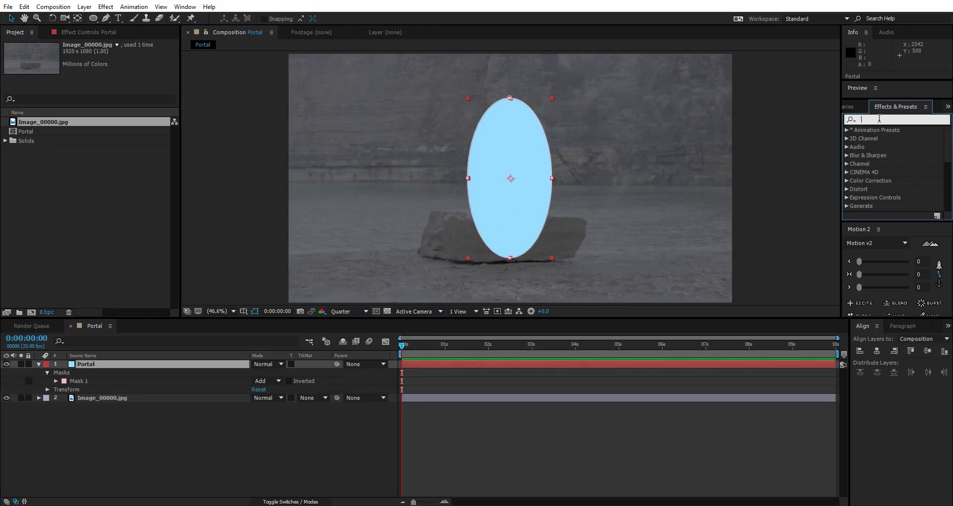
type("saber")
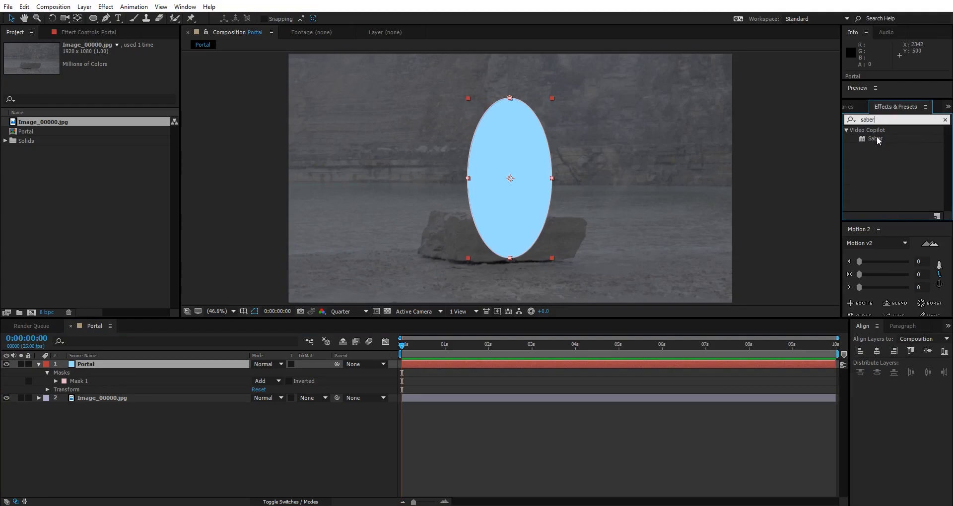
mouse_move(877, 138)
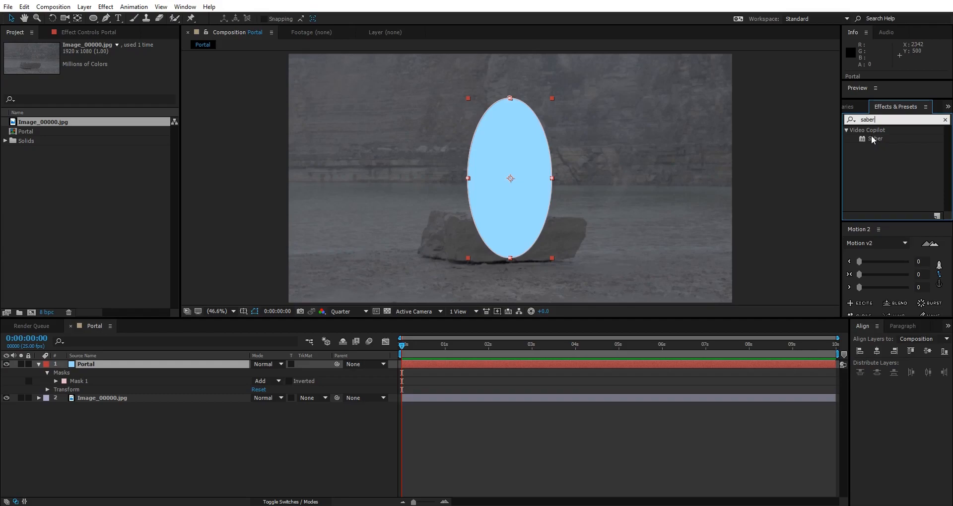
mouse_move(874, 143)
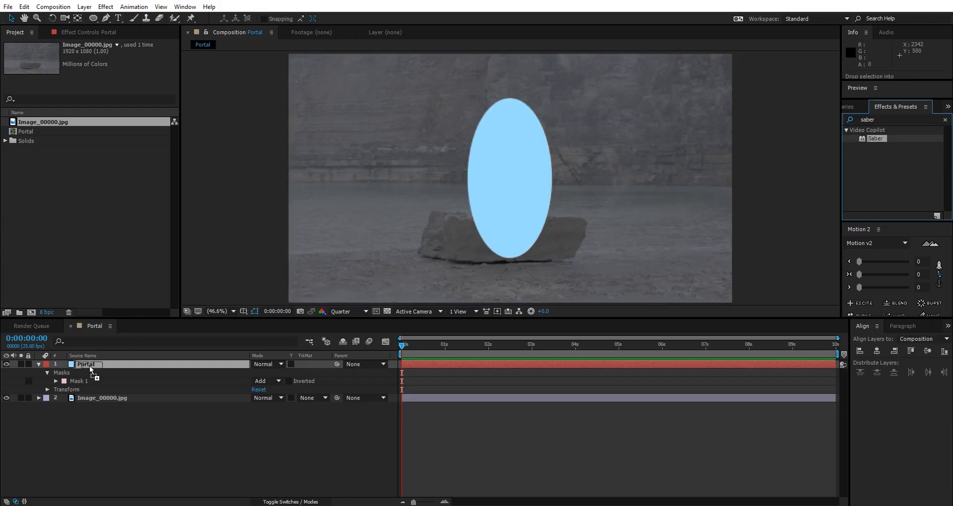
Apply Saber to Portal and set Customize Core's Core Type to Layer Masks
double_click(876, 138)
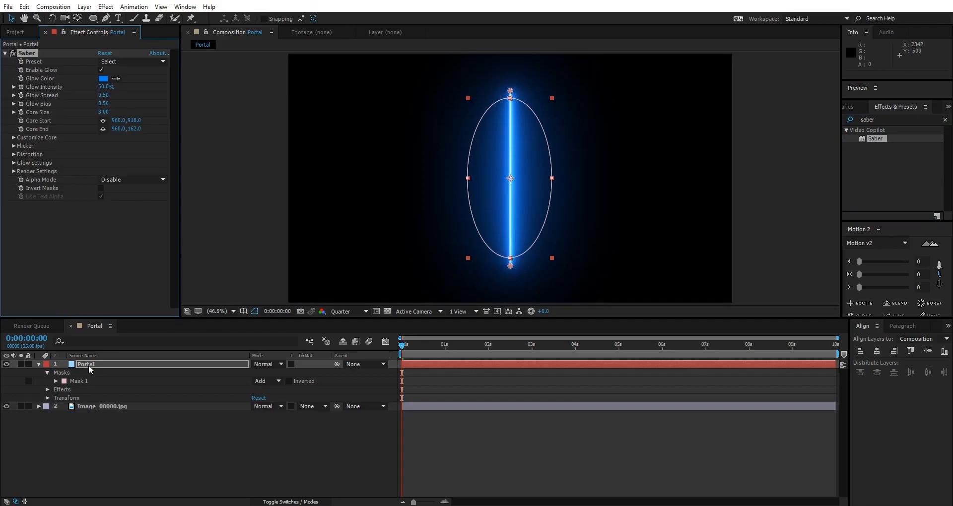
mouse_move(510, 237)
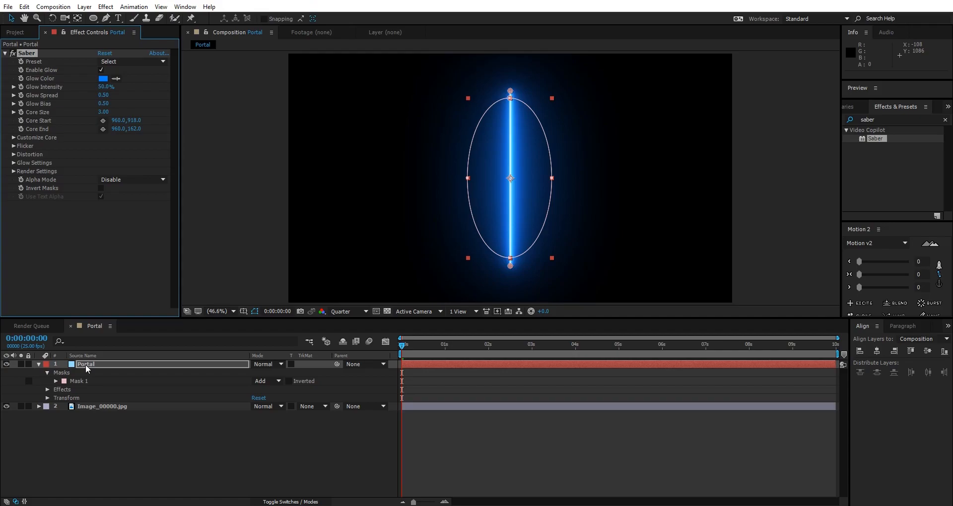
mouse_move(518, 101)
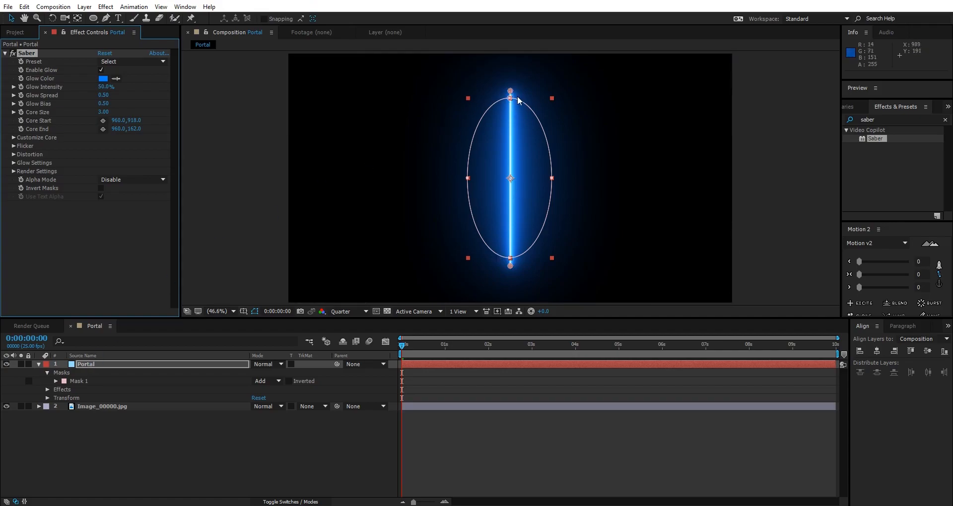
mouse_move(543, 155)
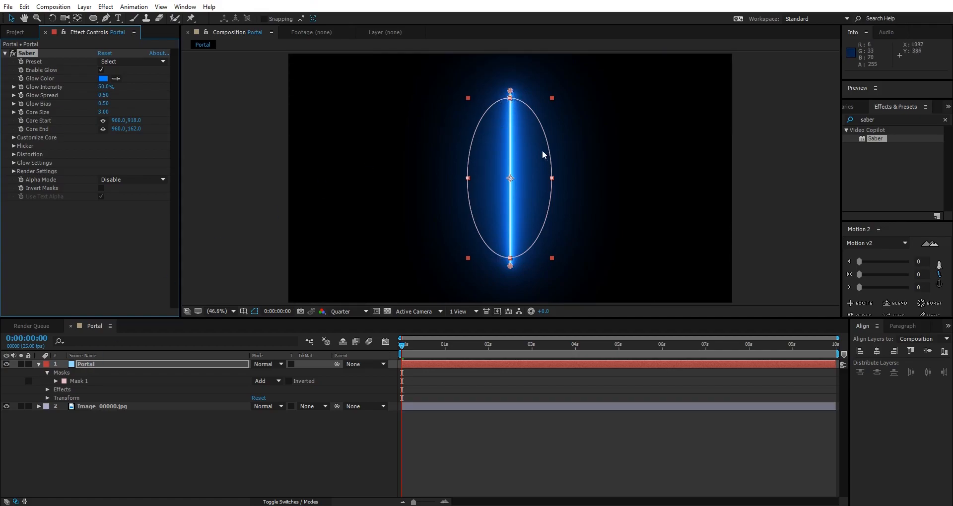
mouse_move(27, 85)
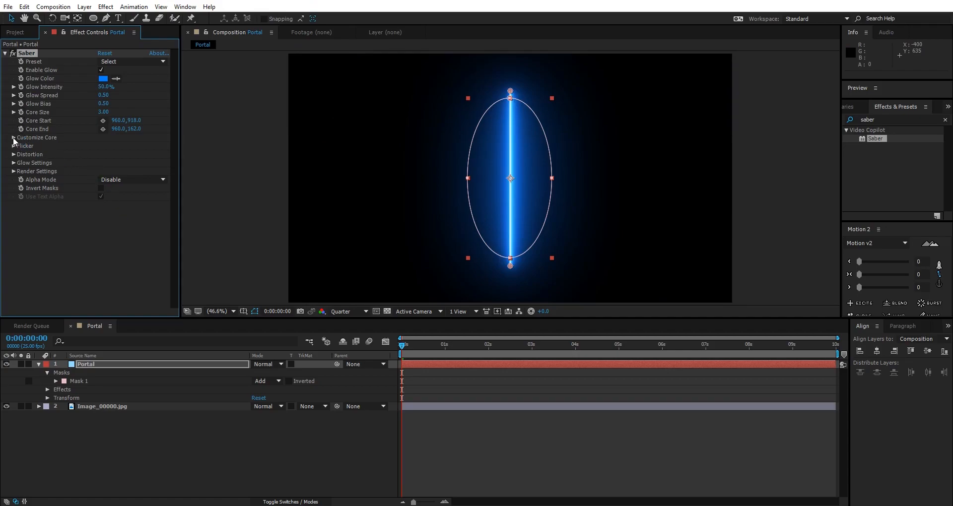
left_click(13, 138)
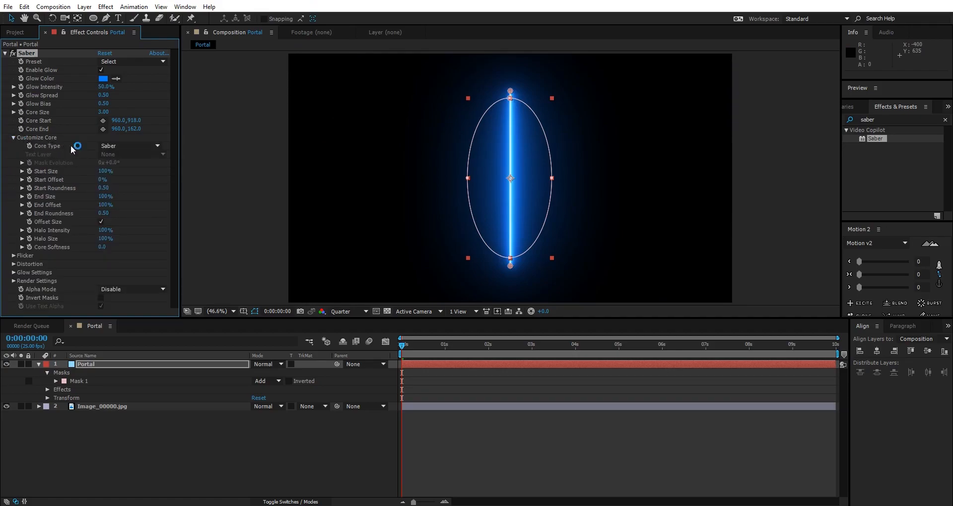
left_click(129, 145)
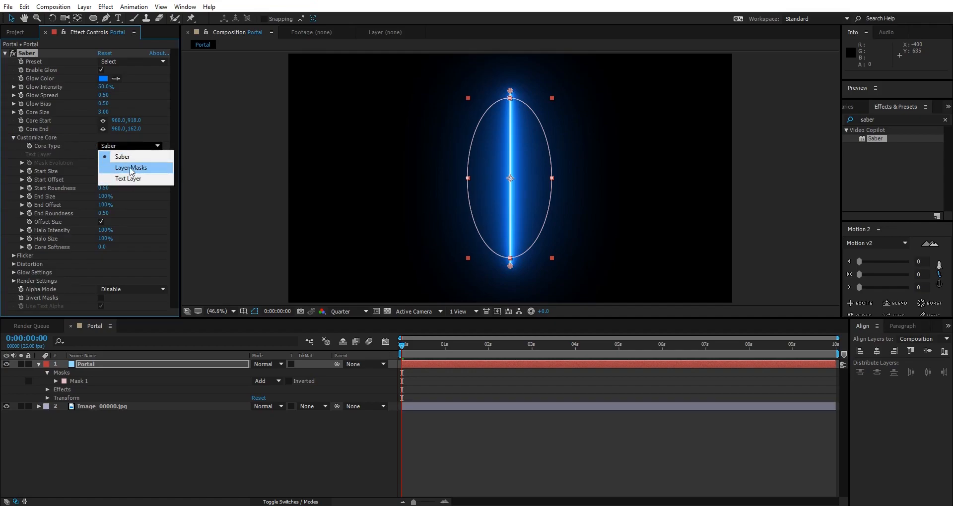
left_click(131, 167)
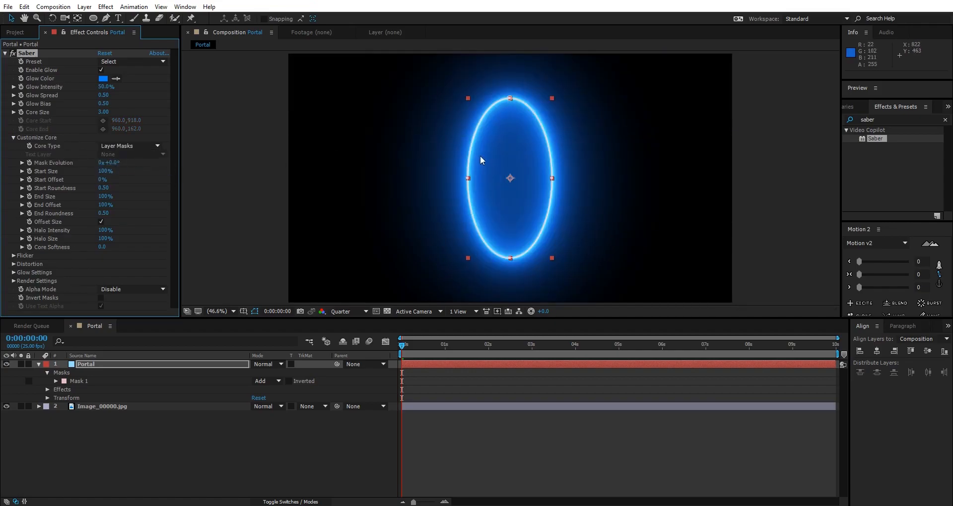
mouse_move(548, 244)
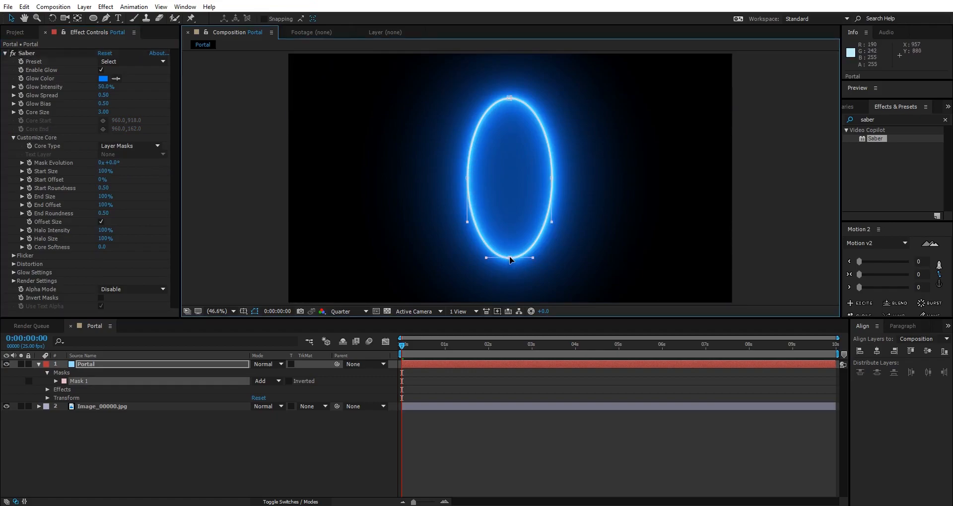
left_click_drag(511, 260, 510, 175)
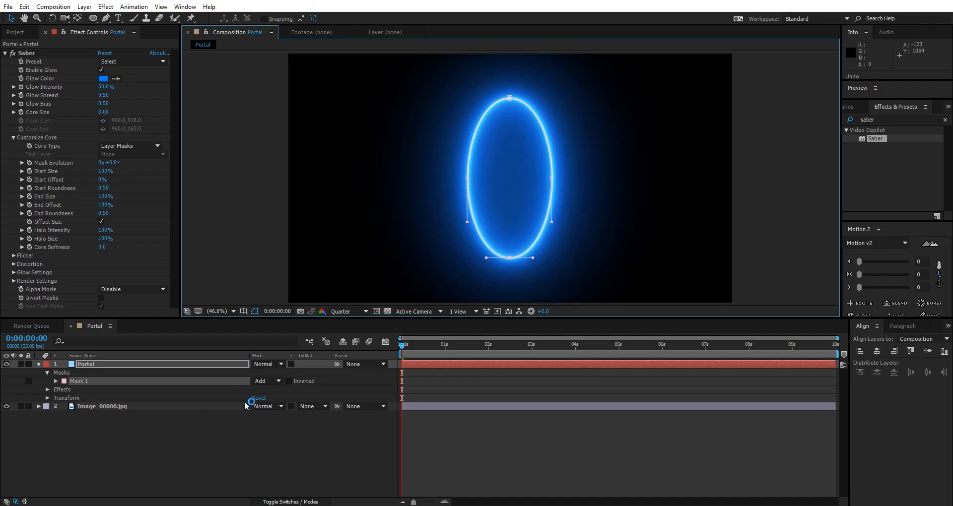
Apply the Arc Reactor Saber preset and confirm a light blue glow colour
left_click(85, 364)
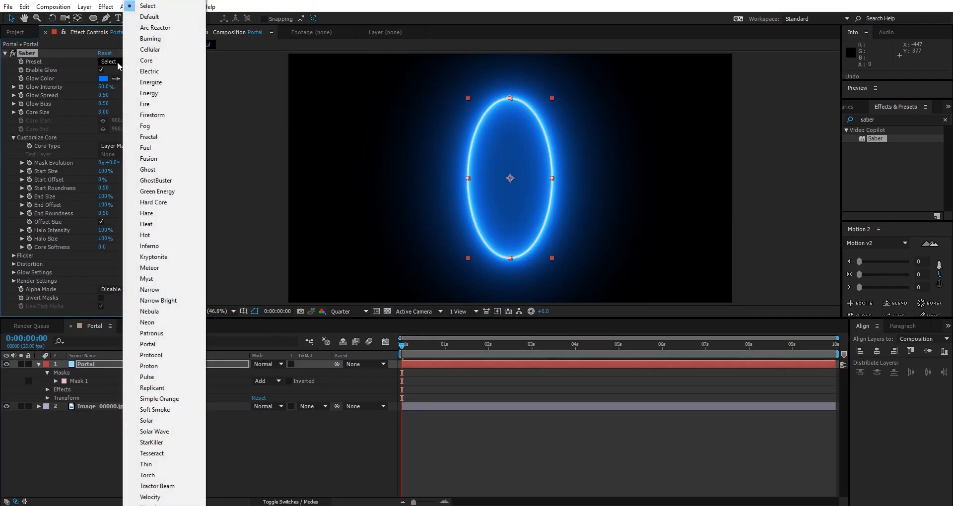
left_click(154, 27)
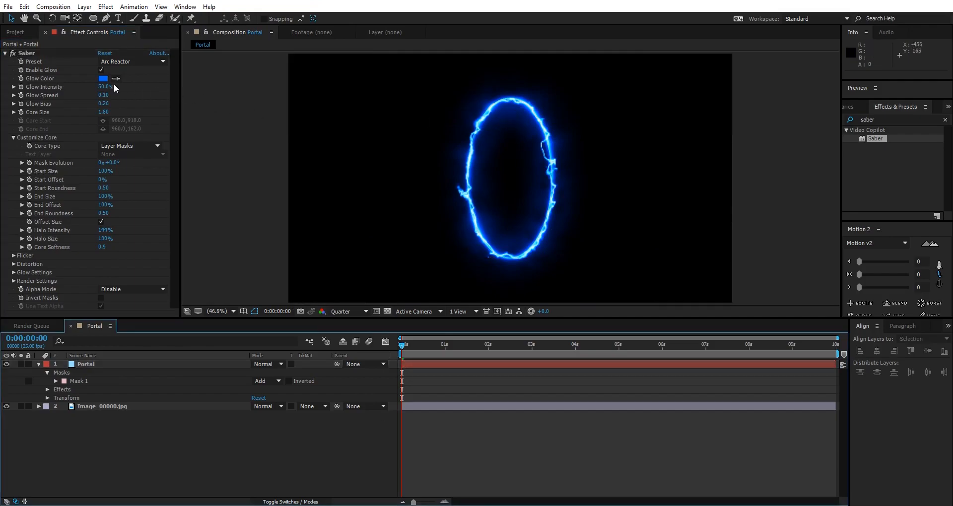
left_click(103, 78)
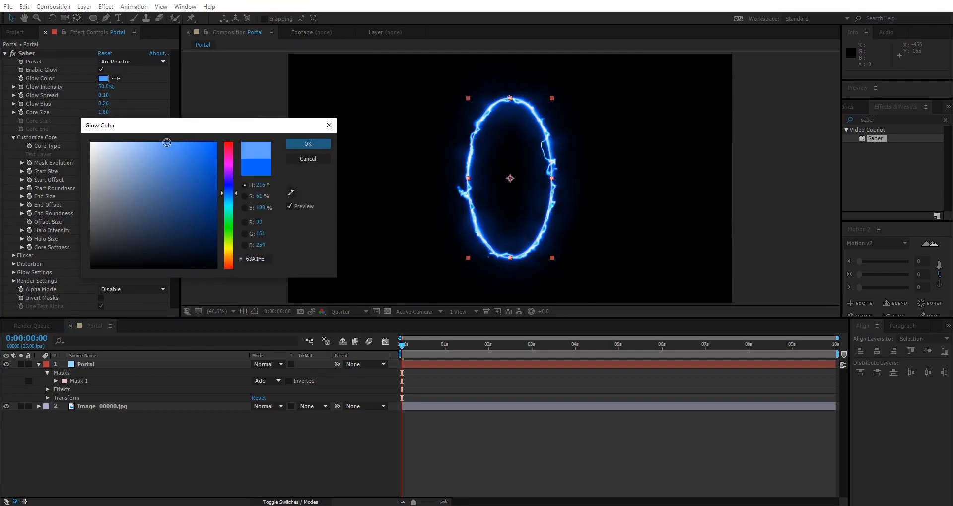
left_click(308, 144)
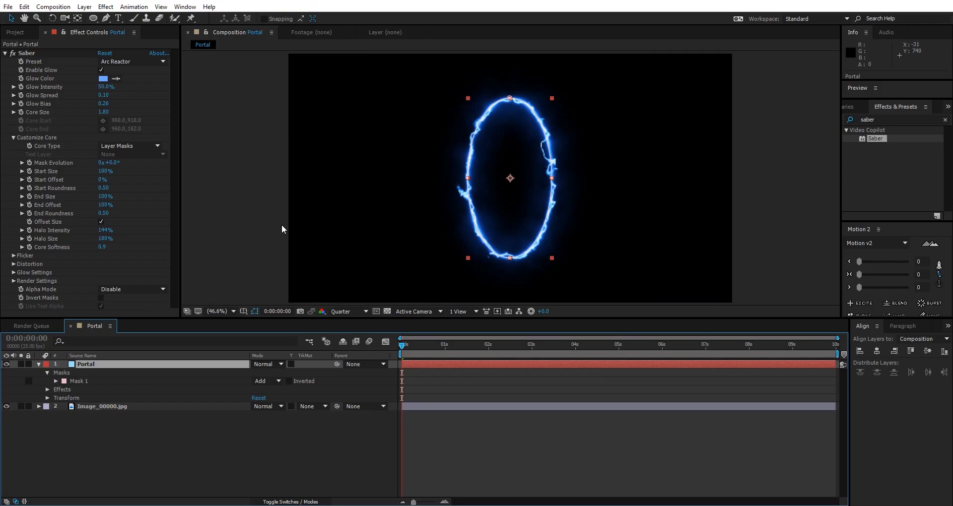
mouse_move(92, 372)
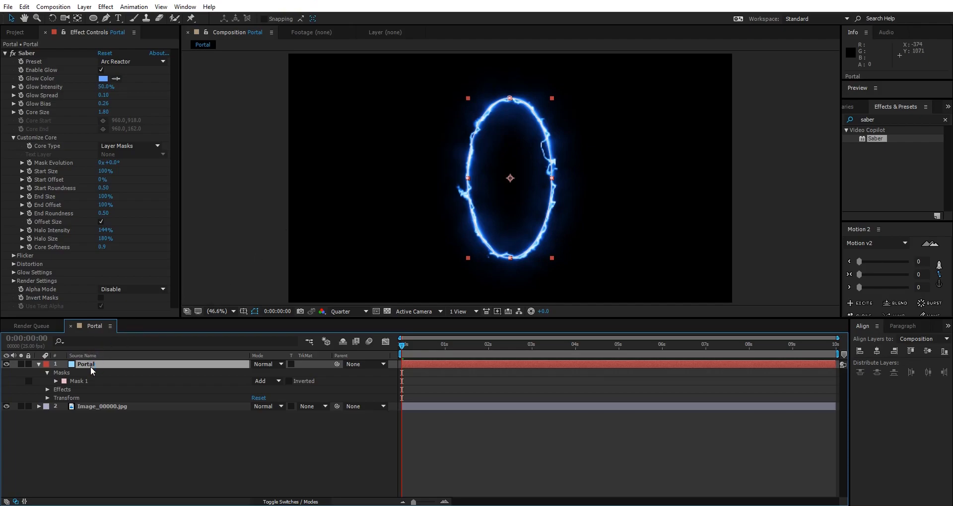
Show the Mode column and set the Portal layer's blending mode to Add
left_click(195, 460)
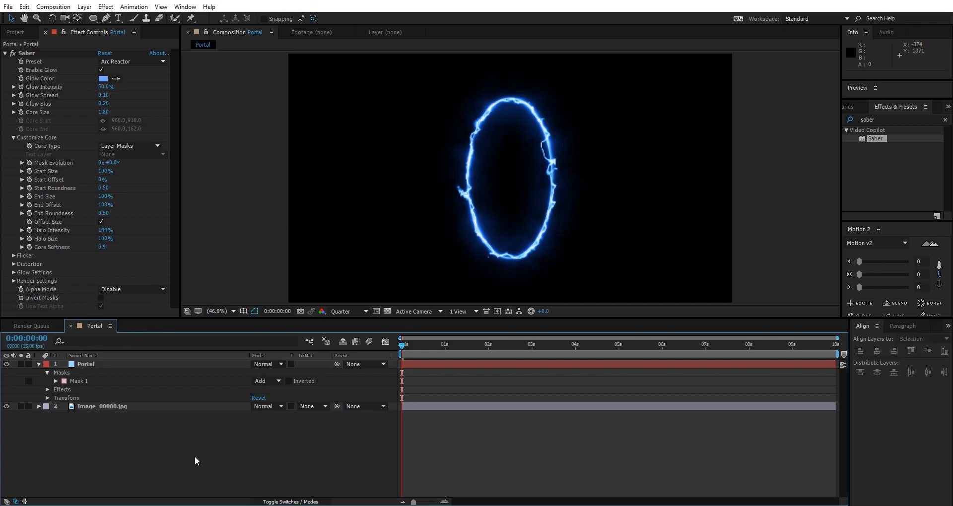
left_click(86, 364)
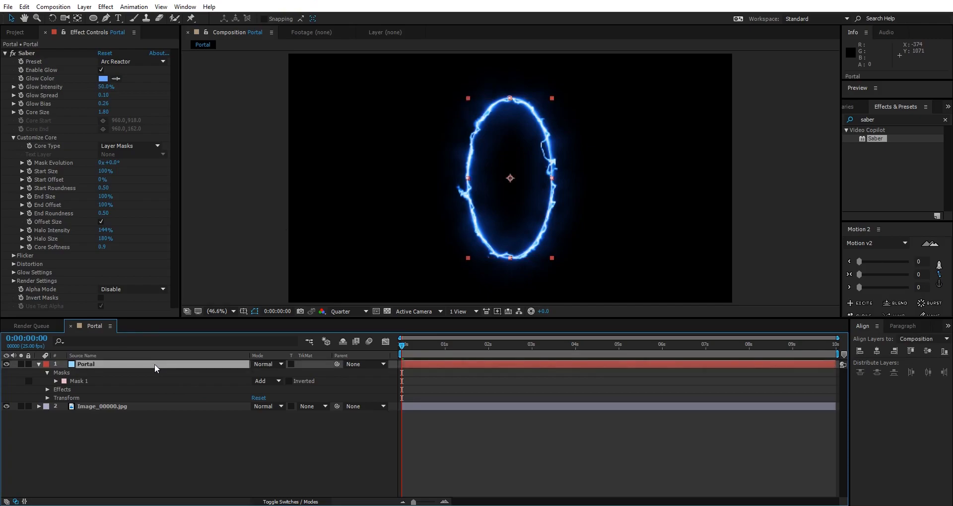
mouse_move(260, 362)
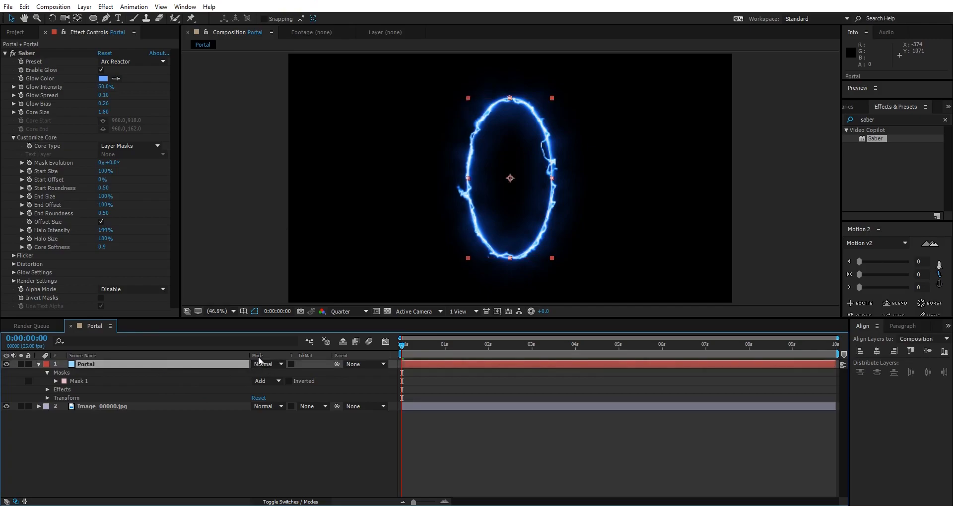
left_click(266, 364)
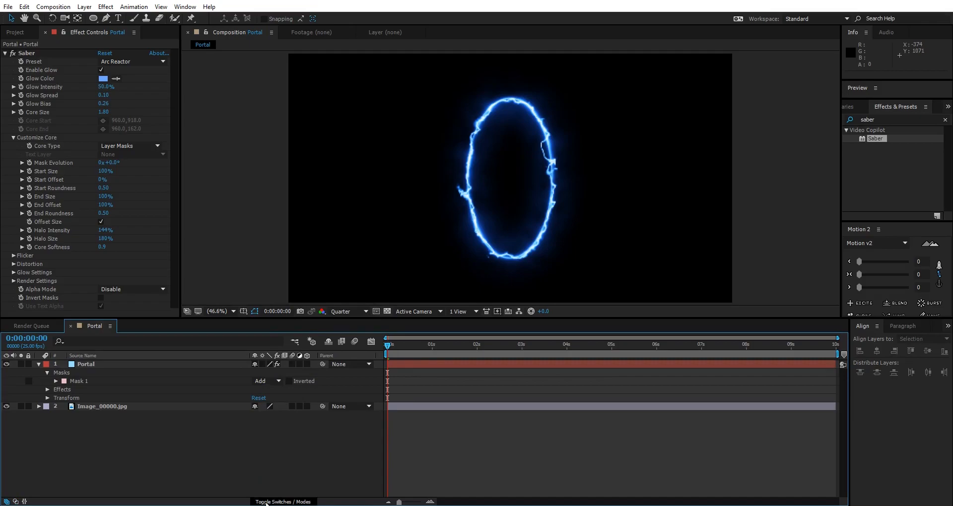
mouse_move(282, 502)
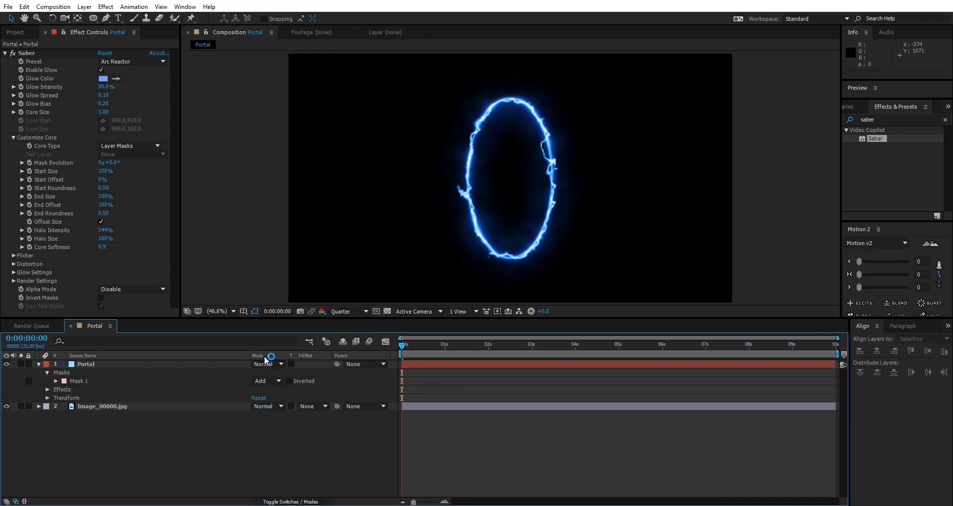
left_click(85, 364)
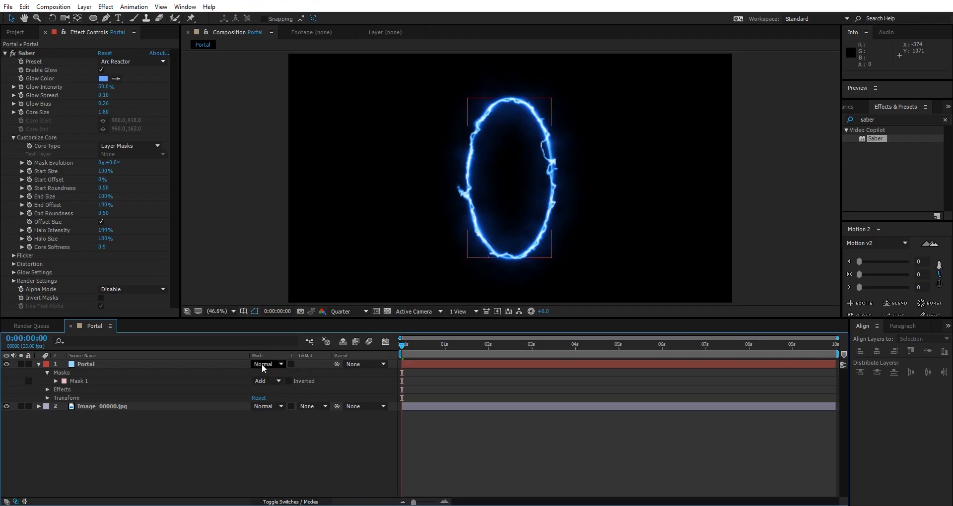
left_click(85, 364)
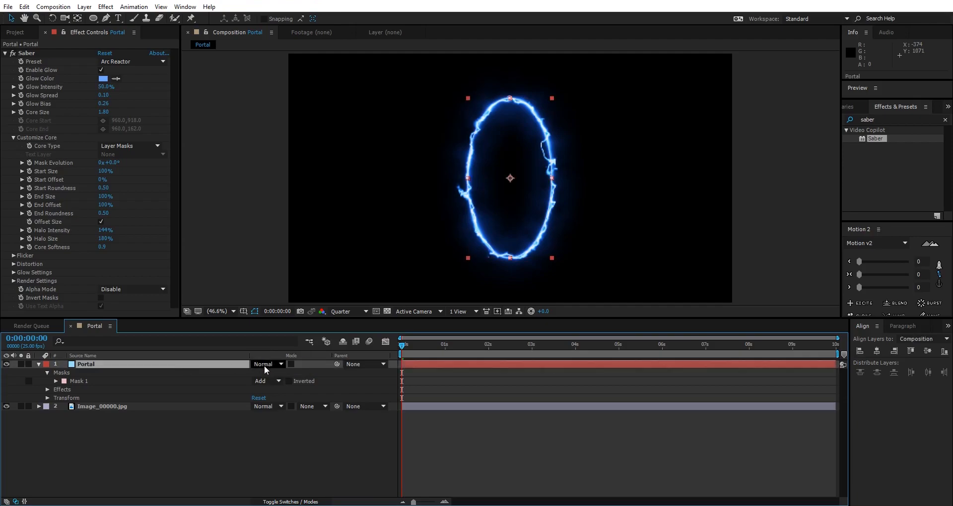
left_click(265, 363)
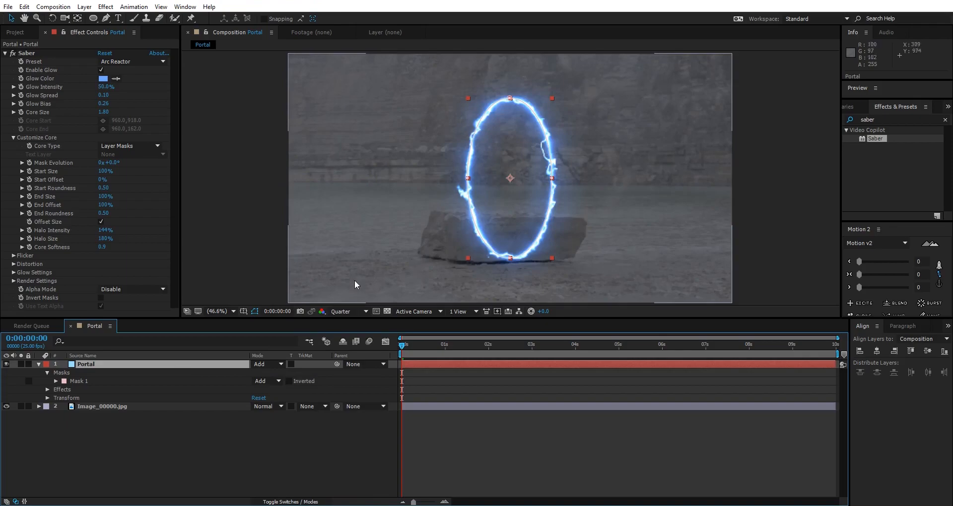
mouse_move(218, 372)
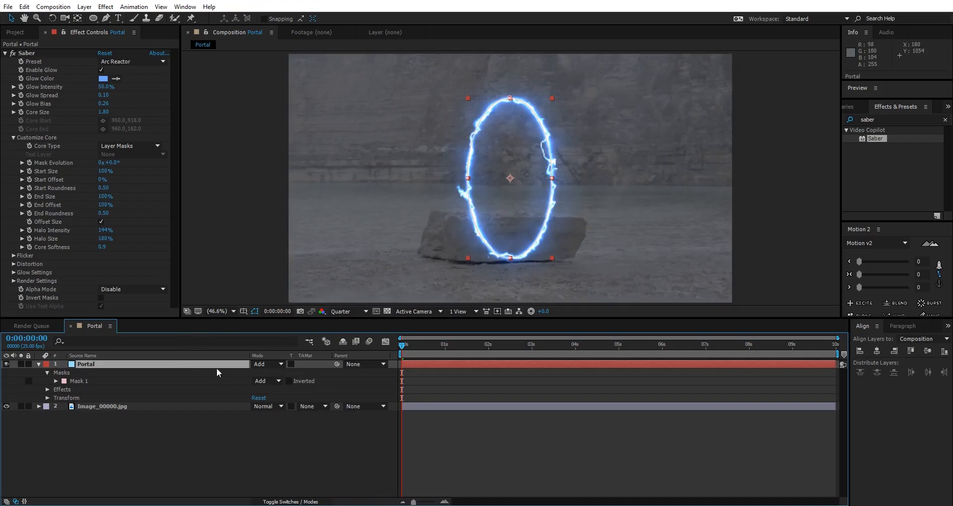
Duplicate Portal and set its Core Distortion to Fluid with a higher Distortion Amount
left_click(37, 363)
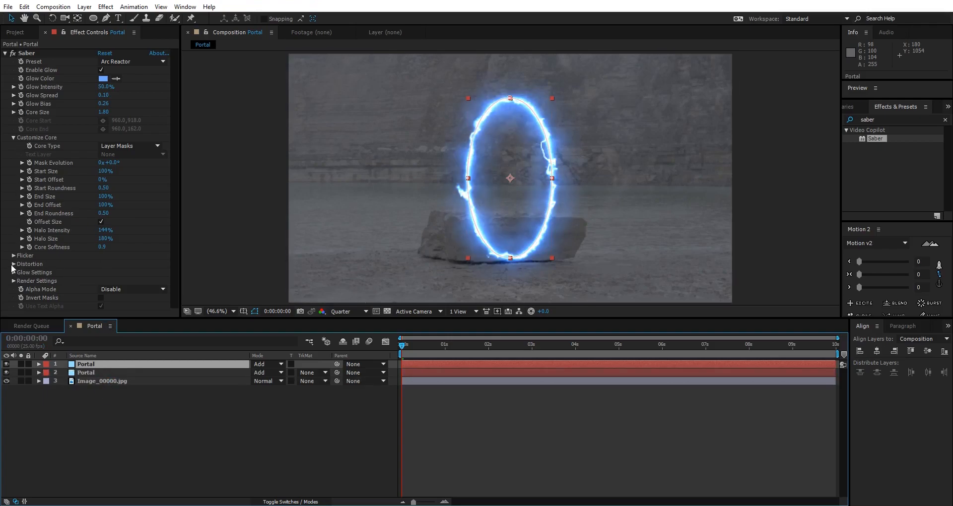
left_click(14, 264)
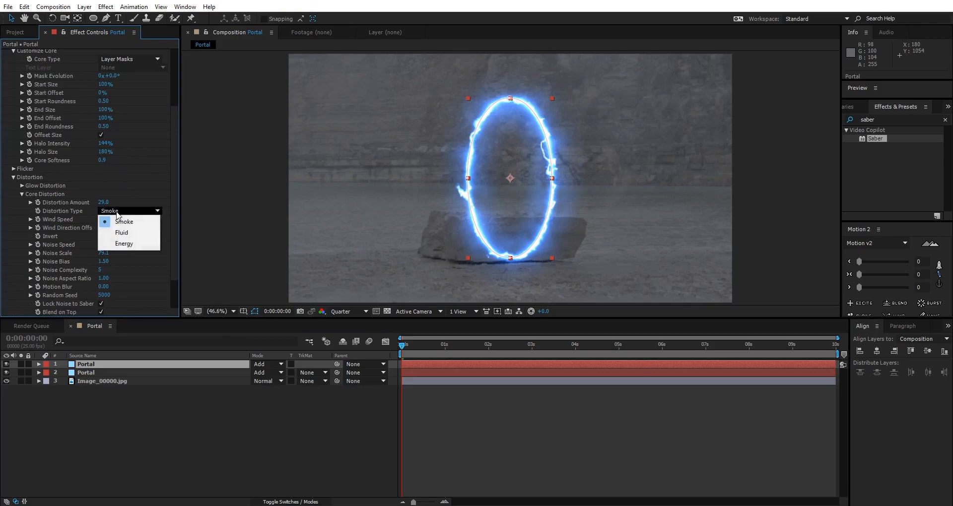
mouse_move(121, 233)
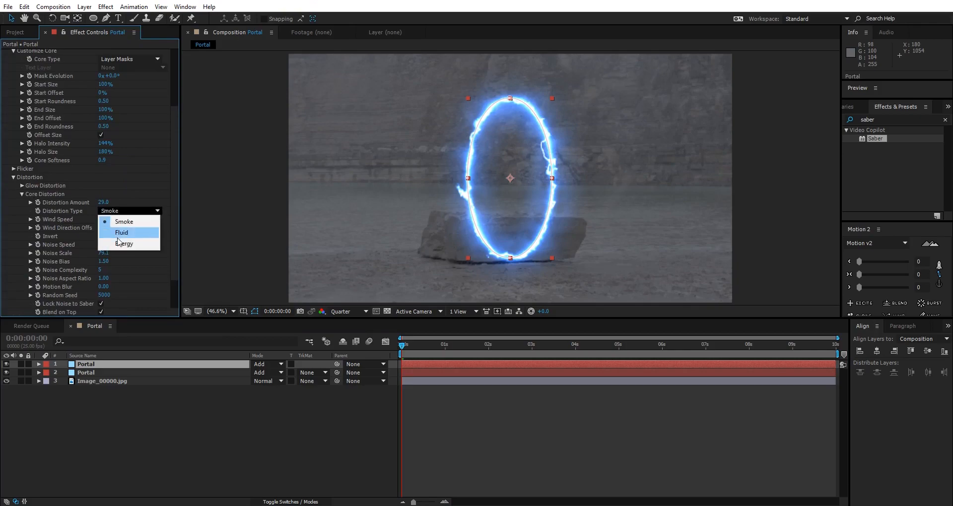
left_click(121, 233)
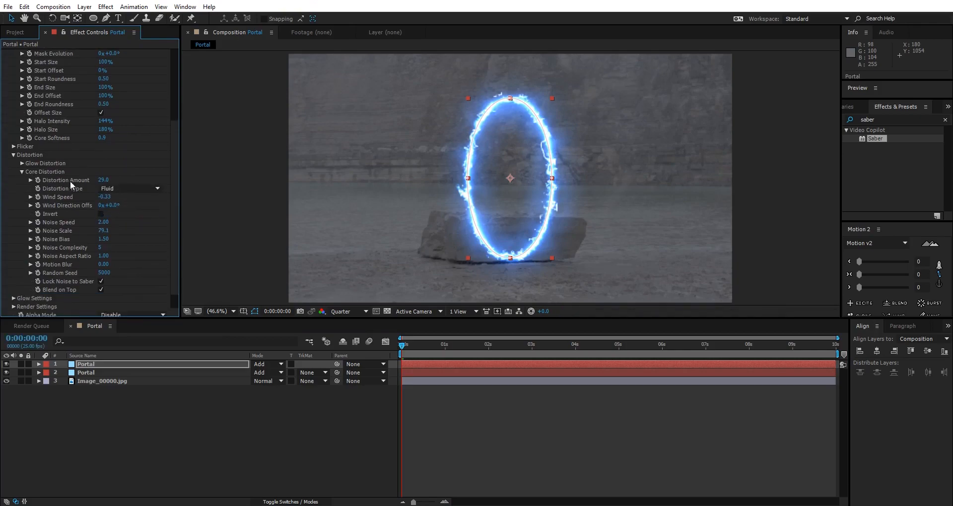
left_click_drag(103, 179, 109, 180)
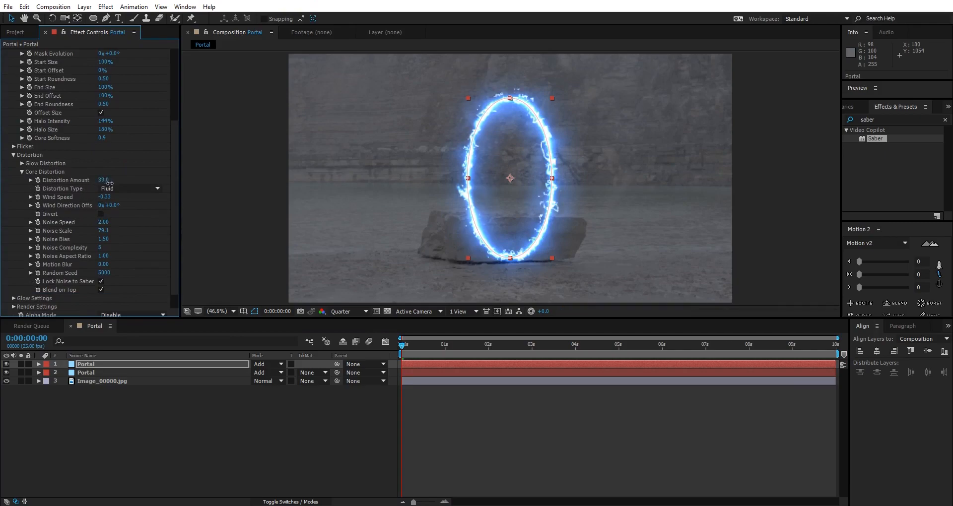
left_click_drag(103, 180, 106, 179)
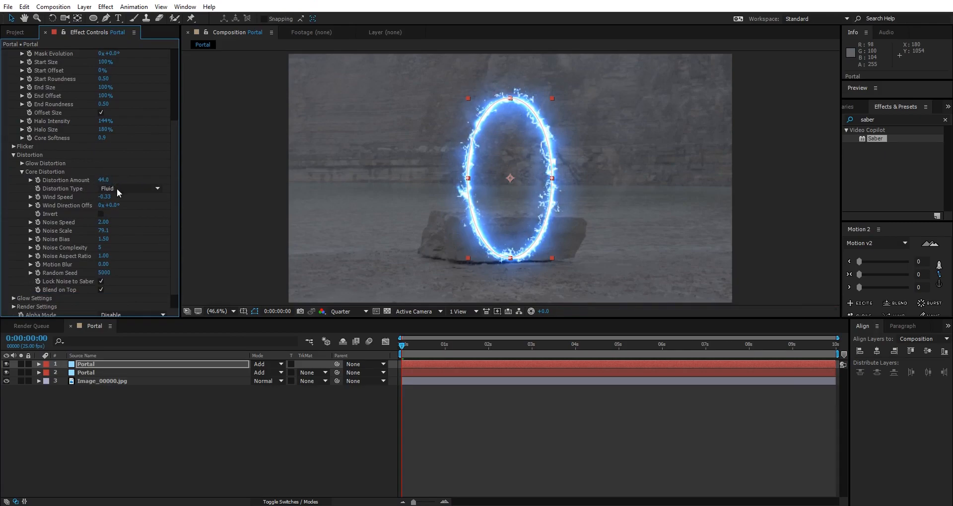
left_click_drag(103, 179, 97, 180)
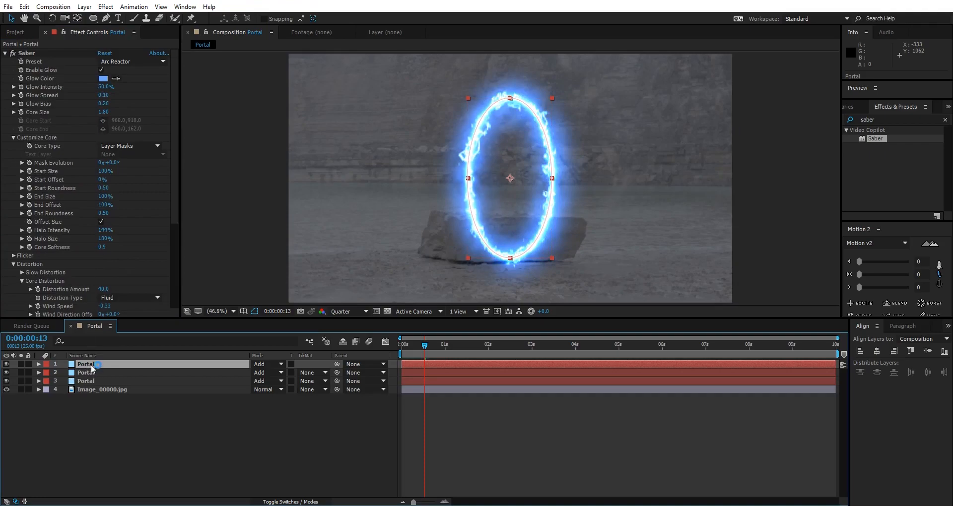
Set the top Portal's Core Distortion to Energy, amount 50, motion blur 5
scroll("down", 3)
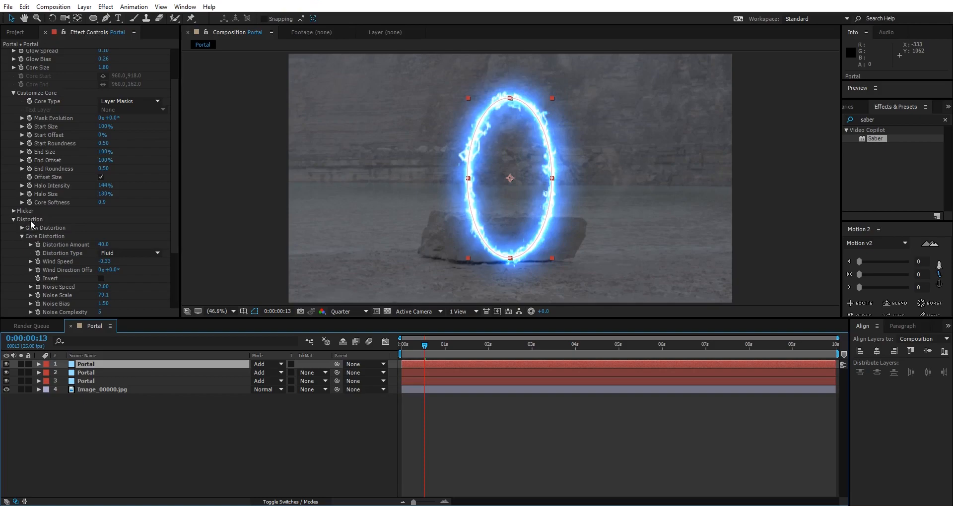
mouse_move(53, 239)
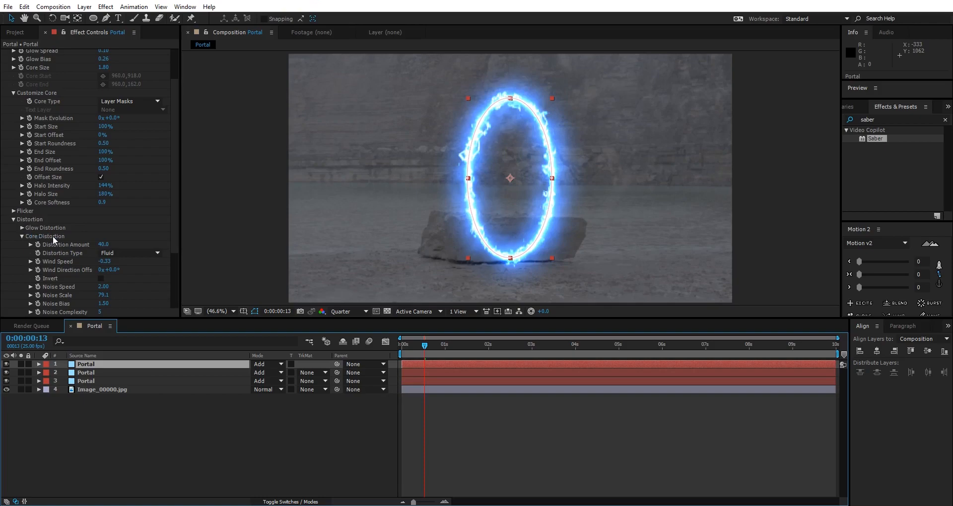
scroll("down", 3)
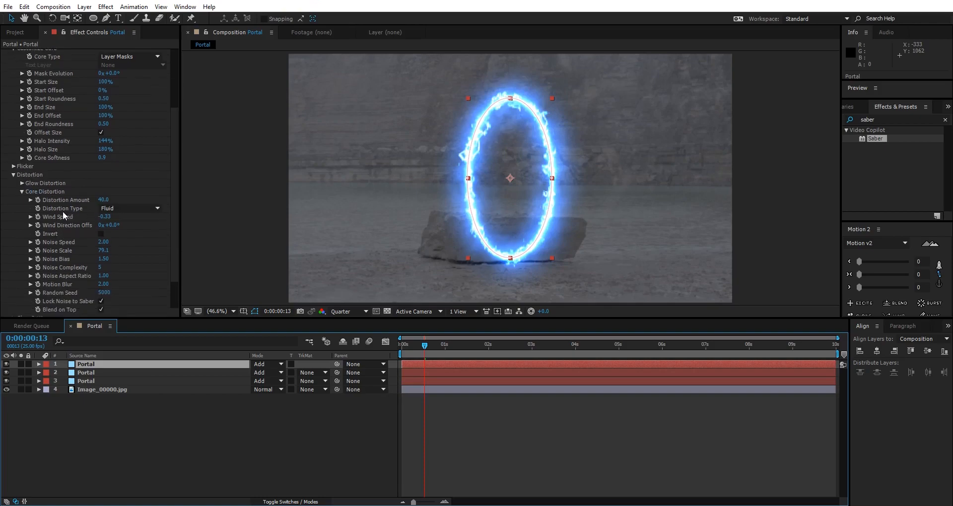
left_click(130, 208)
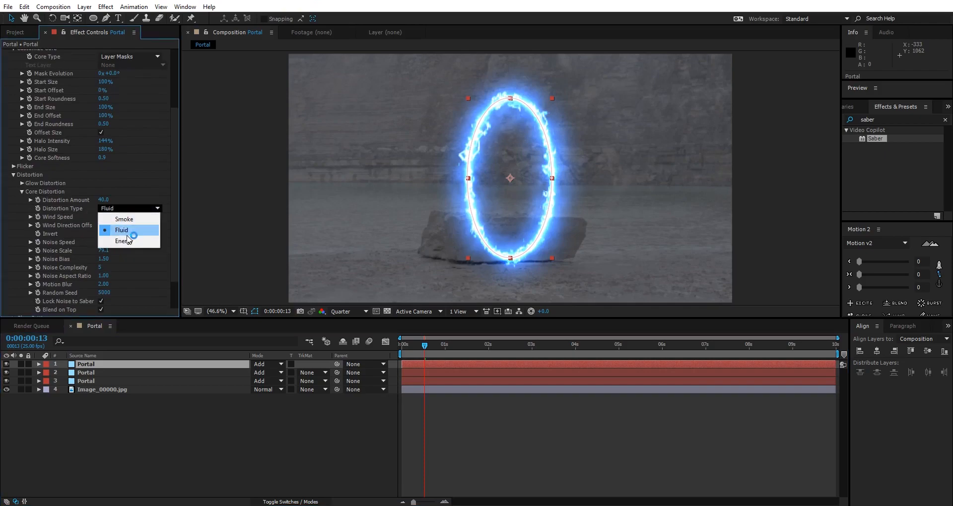
left_click(123, 242)
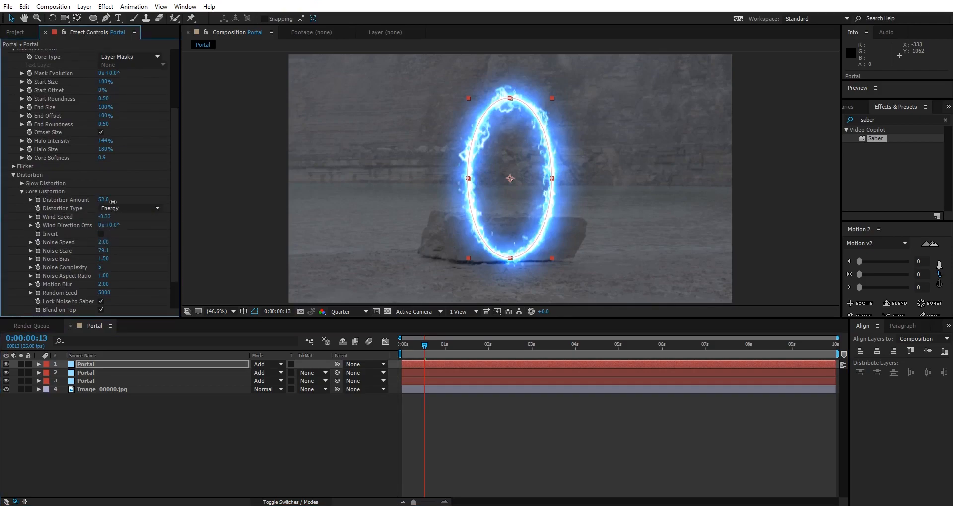
double_click(103, 201)
type("5")
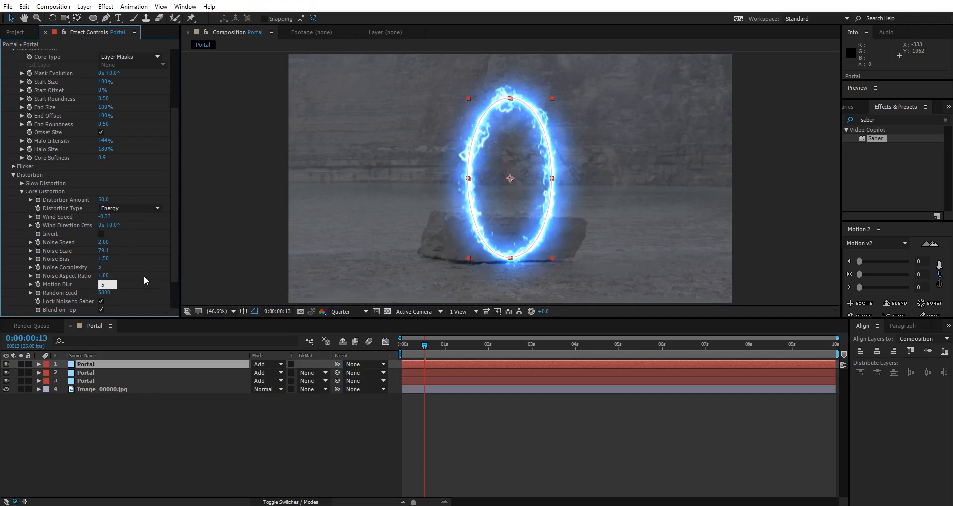
left_click(446, 345)
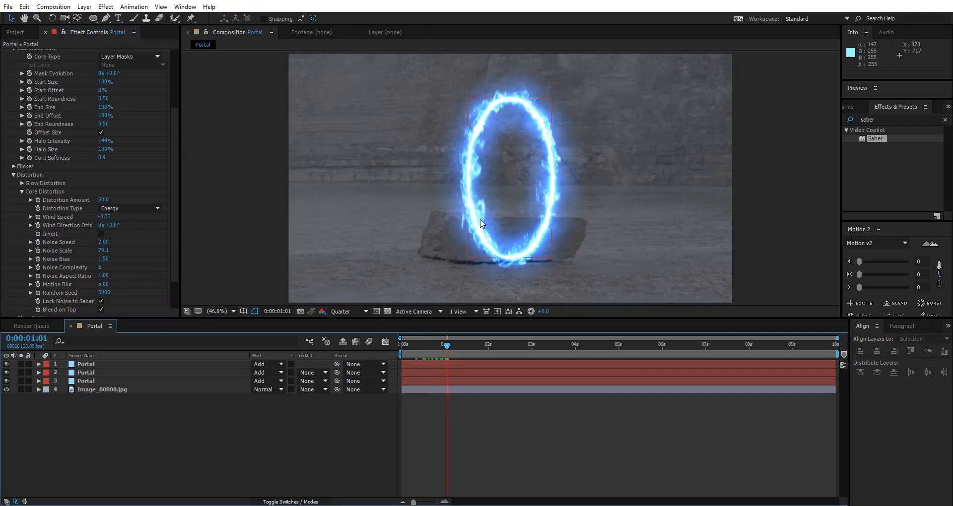
mouse_move(446, 346)
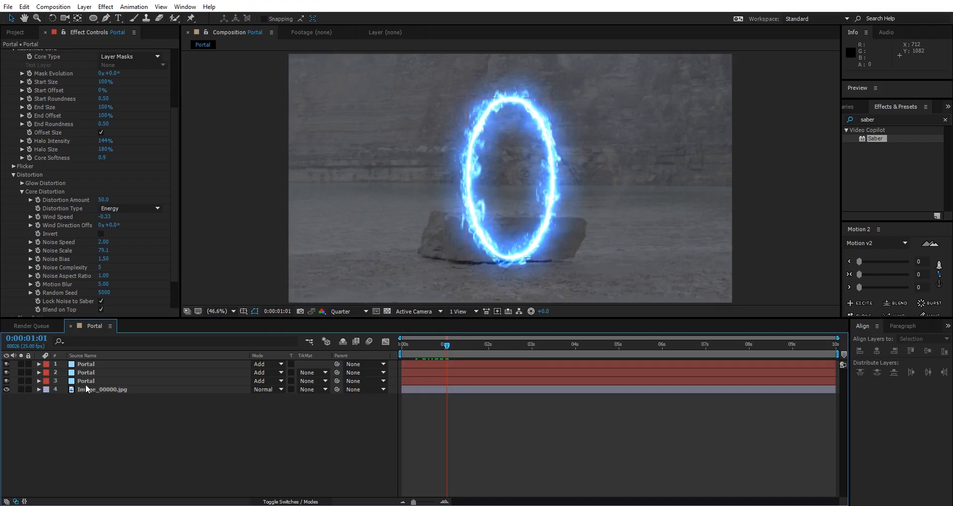
Solo the third Portal layer and search the effects library for 'turb'
left_click(86, 381)
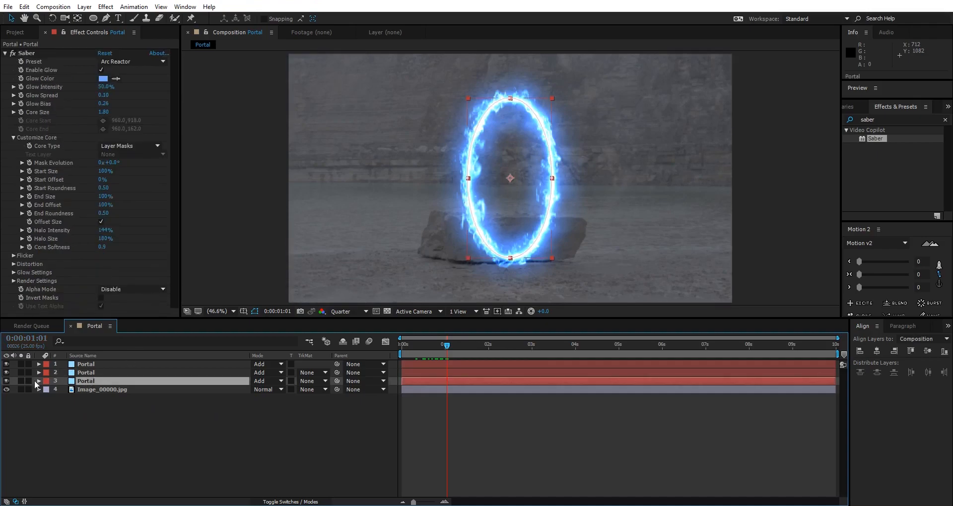
left_click(6, 389)
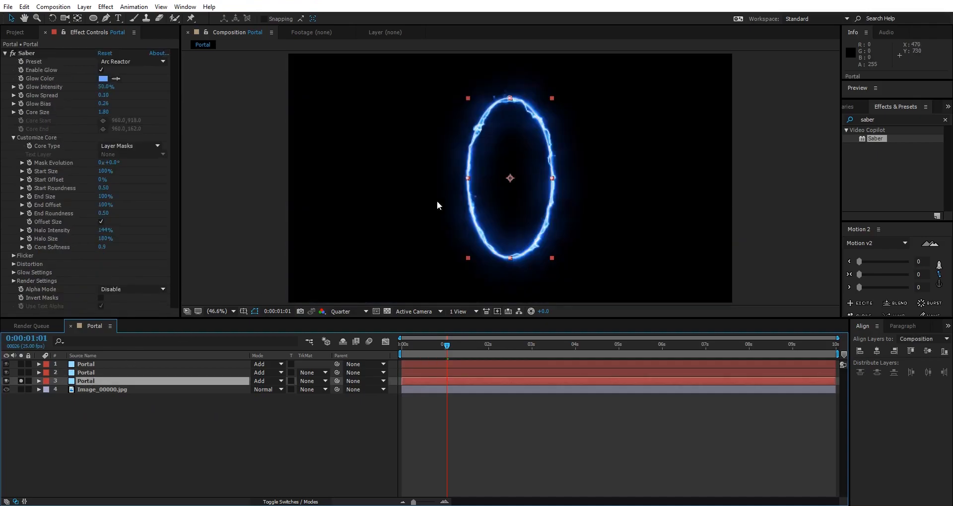
mouse_move(495, 124)
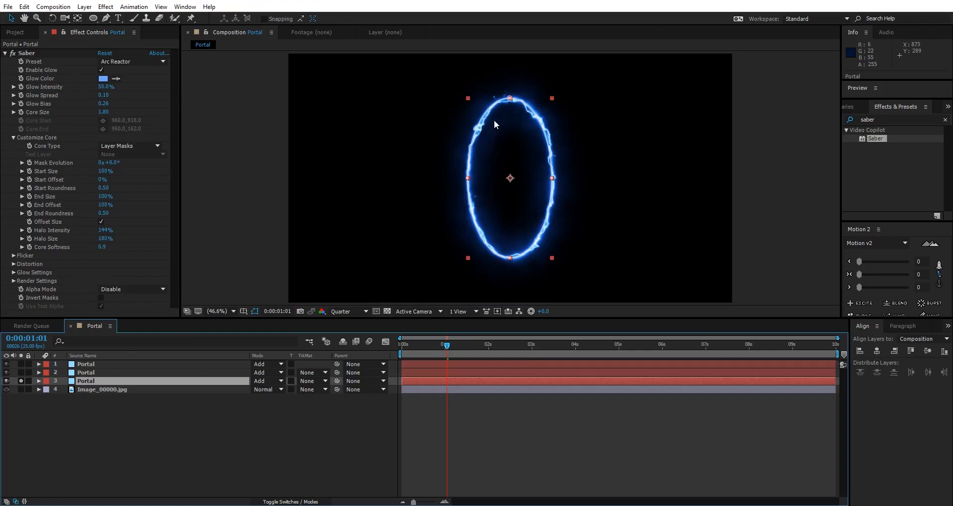
triple_click(894, 119)
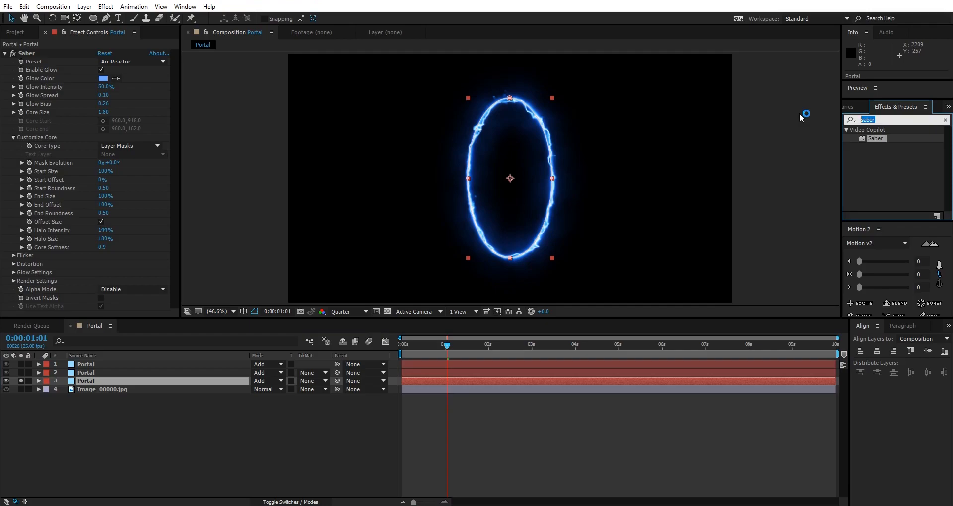
type("turb")
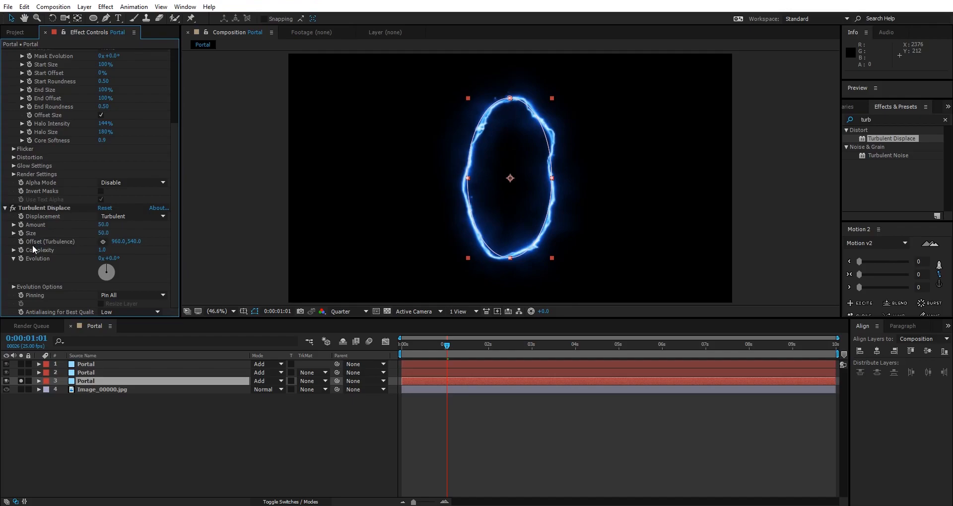
mouse_move(25, 264)
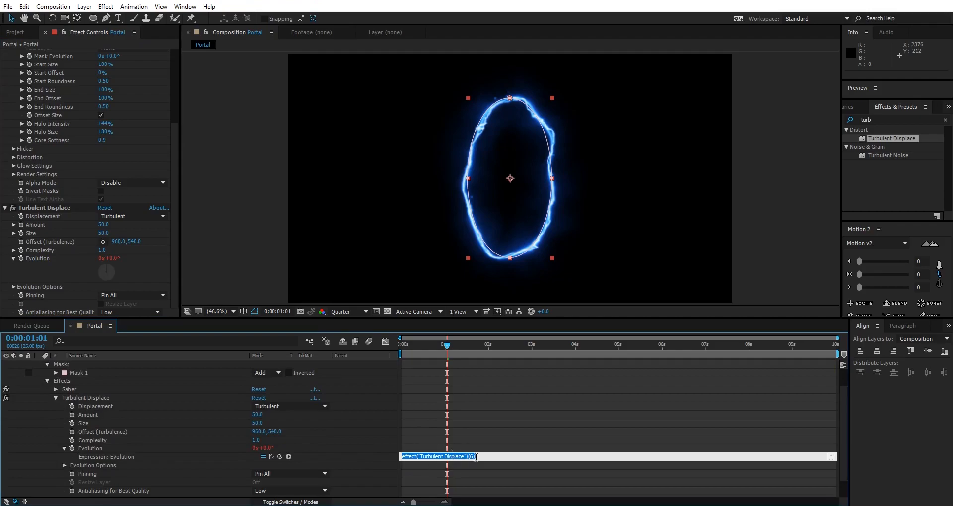
Give the Turbulent Displace Evolution property the expression time*150
type("tim")
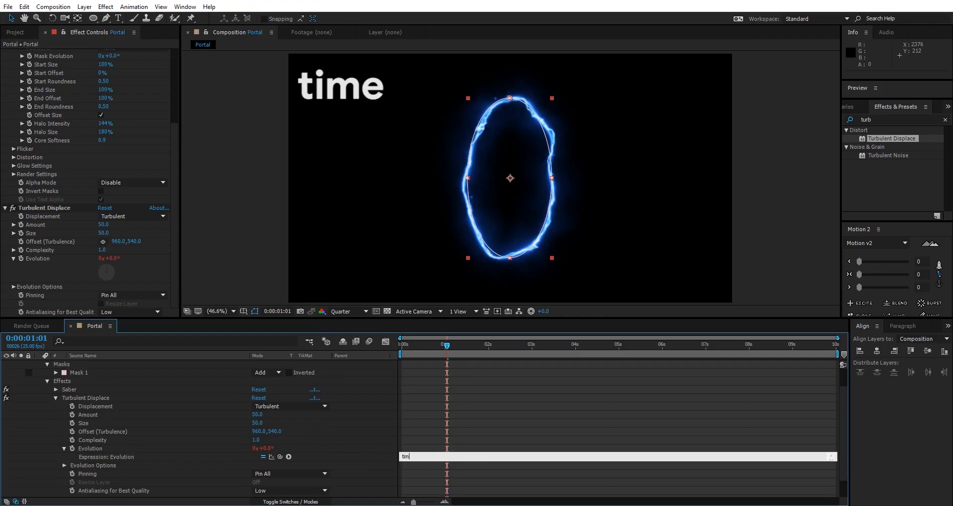
type("w")
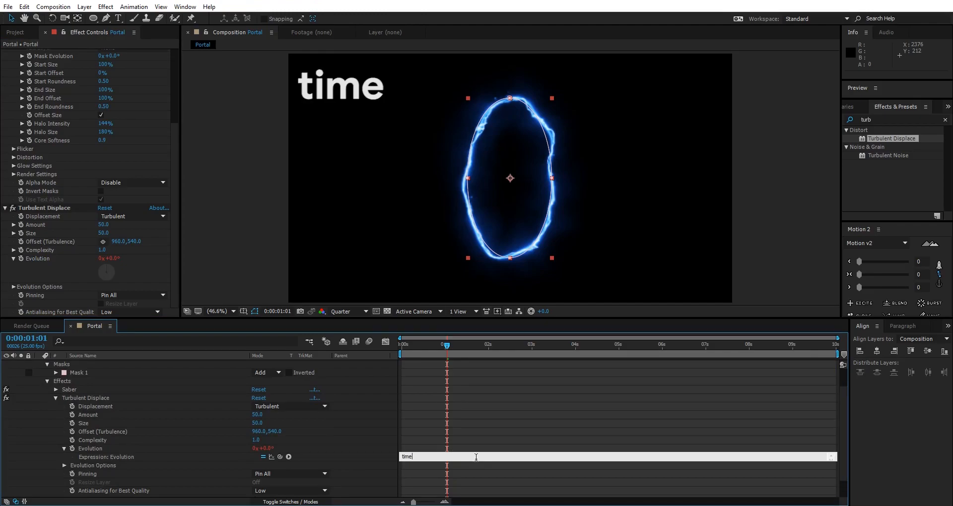
type("*150")
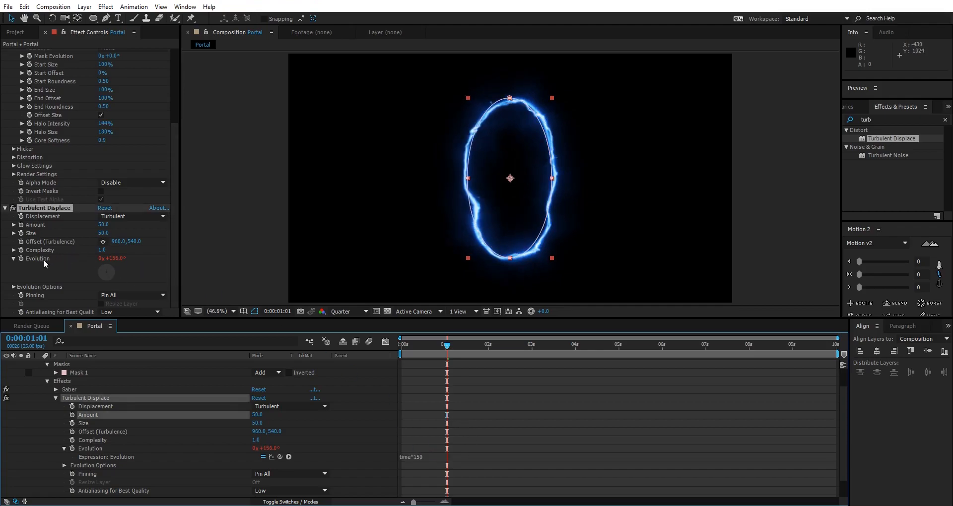
left_click(496, 344)
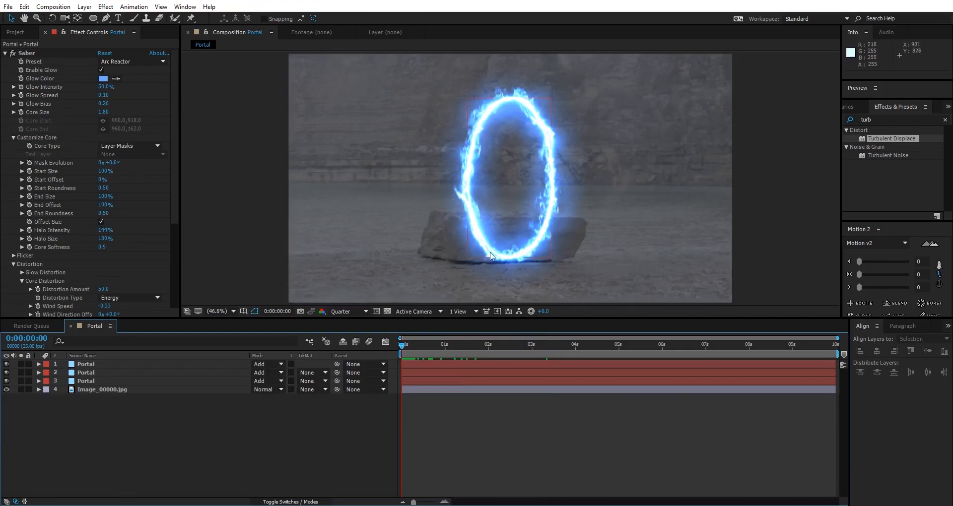
mouse_move(482, 219)
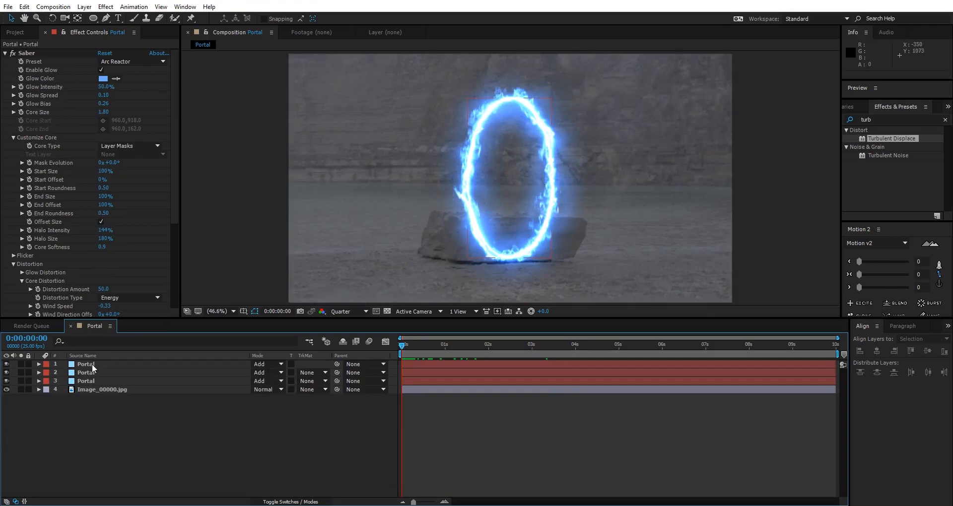
Change the top two Portal layers' blending modes from Add to Screen
left_click(85, 364)
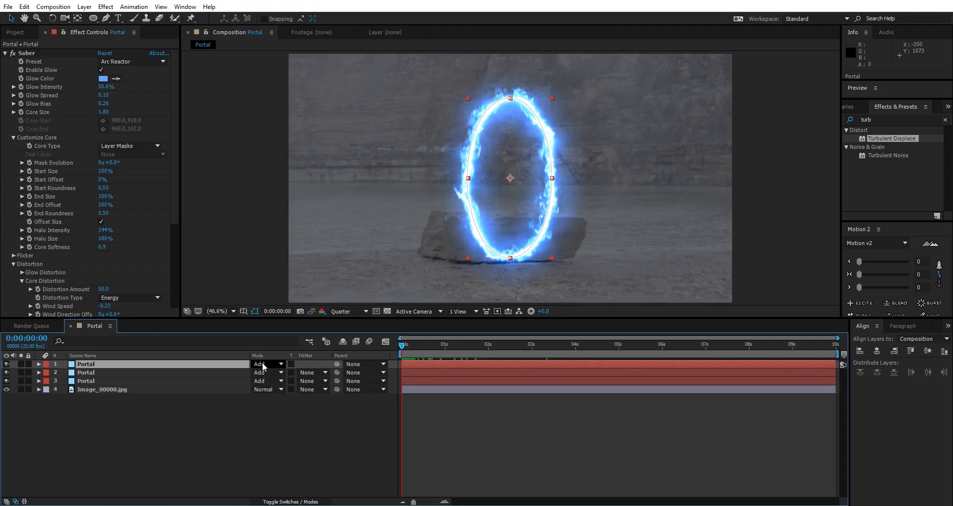
left_click(267, 364)
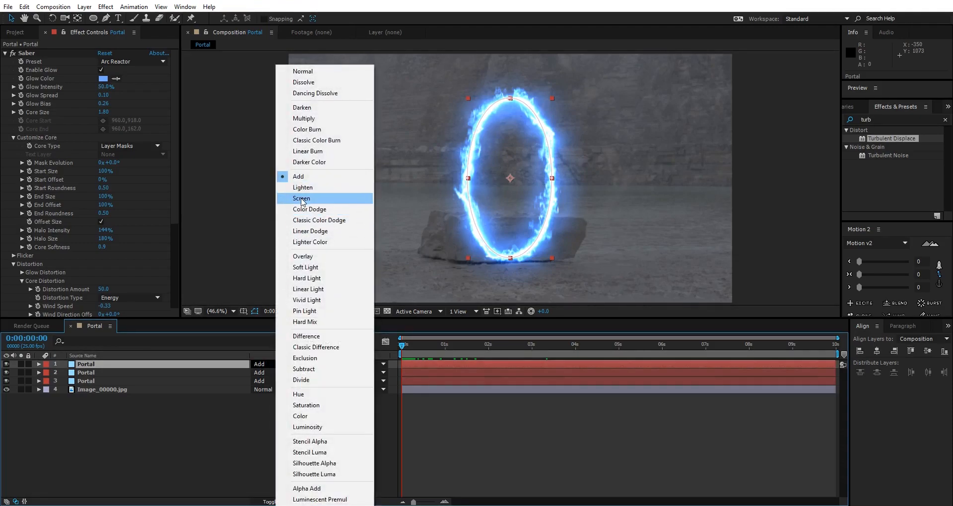
left_click(302, 198)
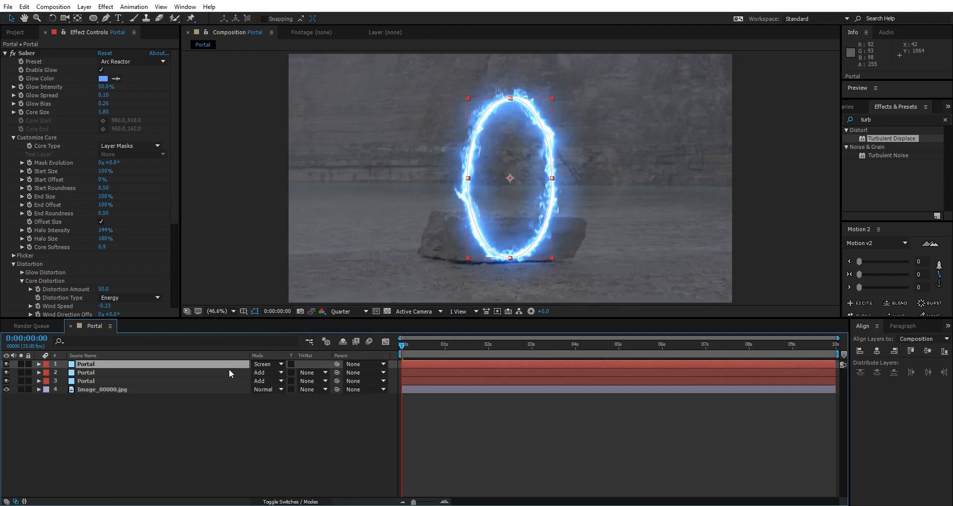
left_click(267, 364)
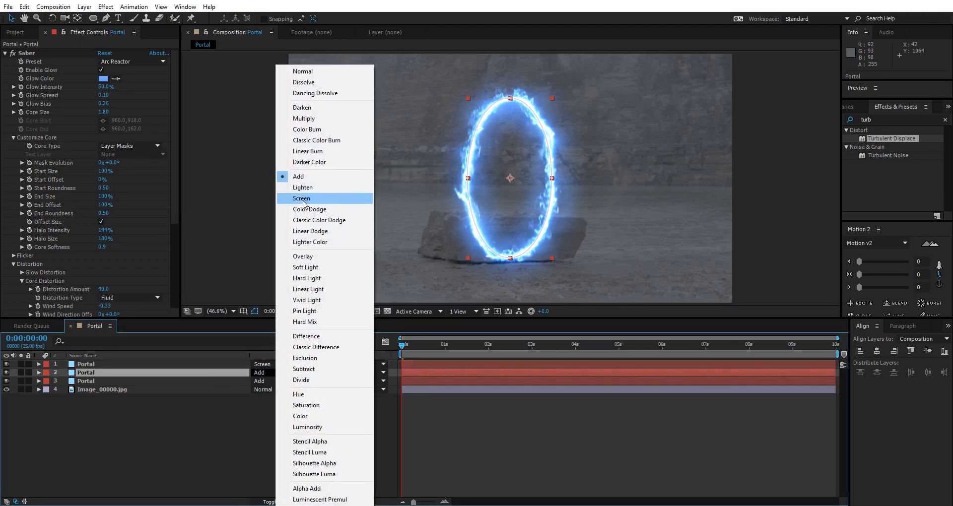
left_click(300, 198)
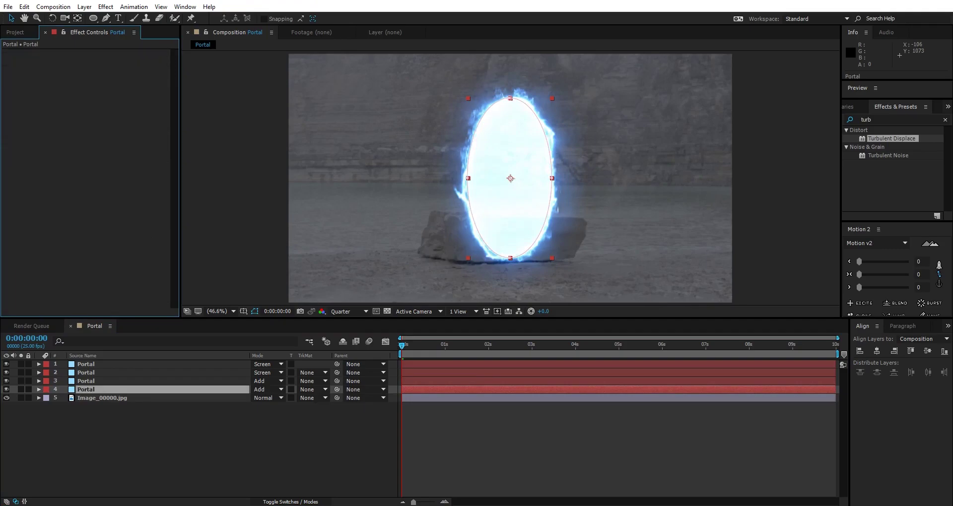
Recolour the Portal 2 solid dark grey and switch its blend mode from Add to Normal
left_click(84, 7)
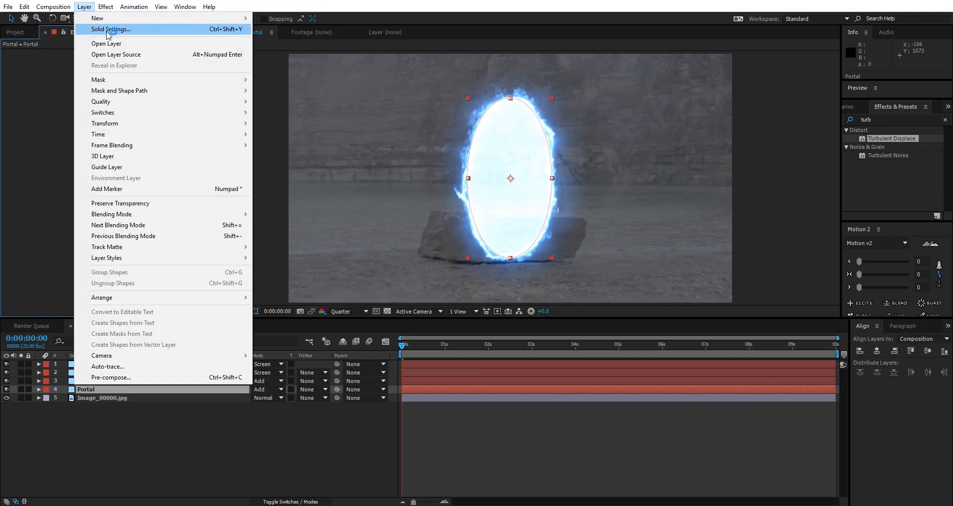
left_click(111, 29)
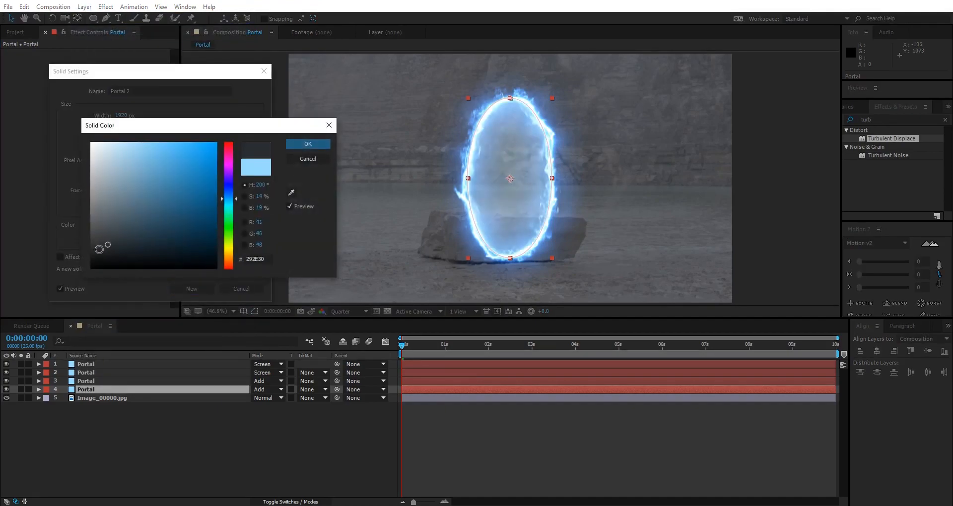
left_click(308, 144)
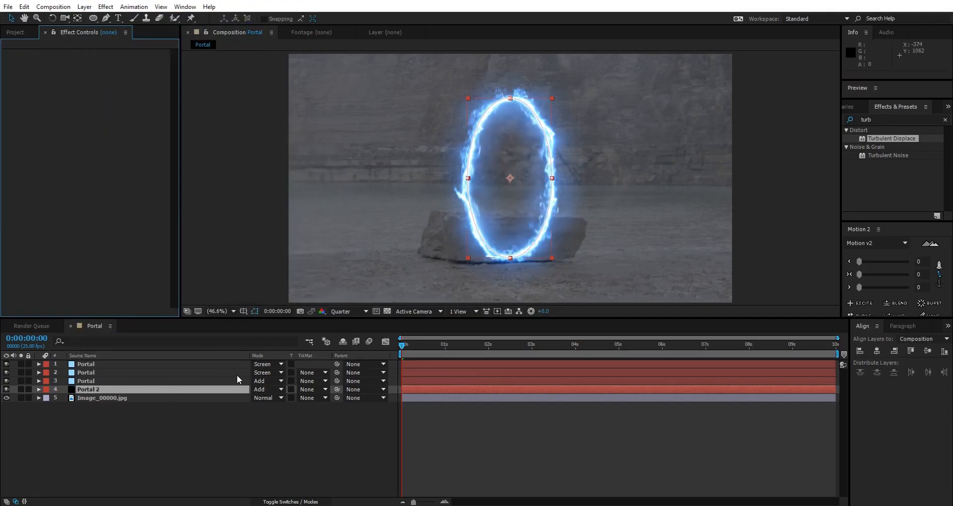
mouse_move(521, 174)
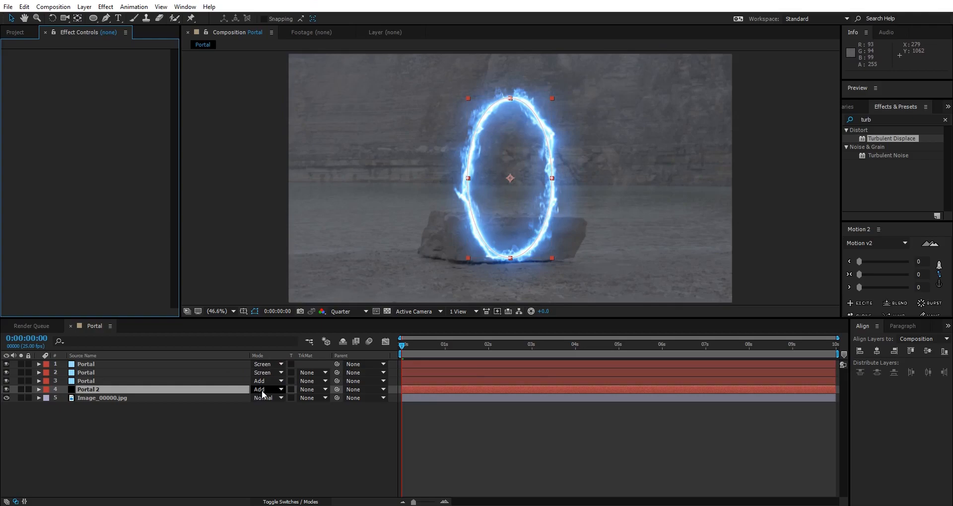
left_click(267, 390)
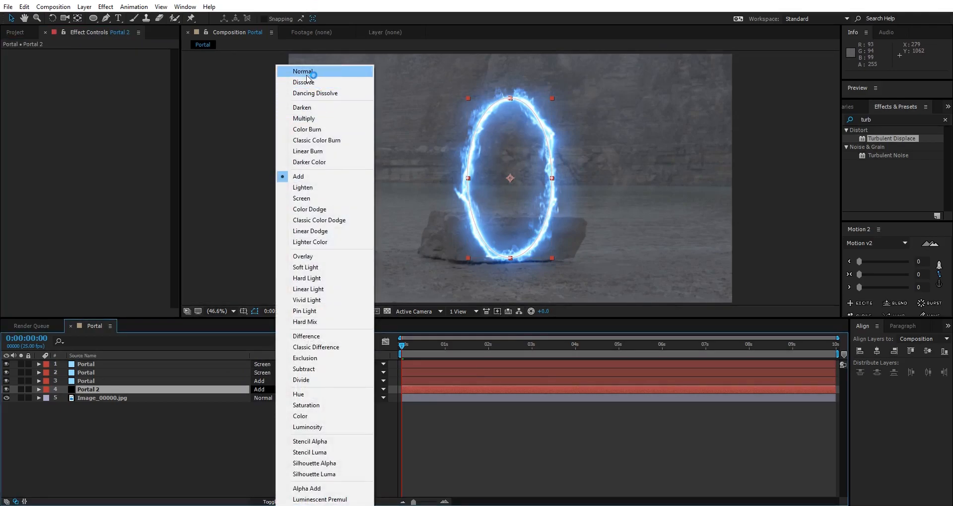
left_click(303, 71)
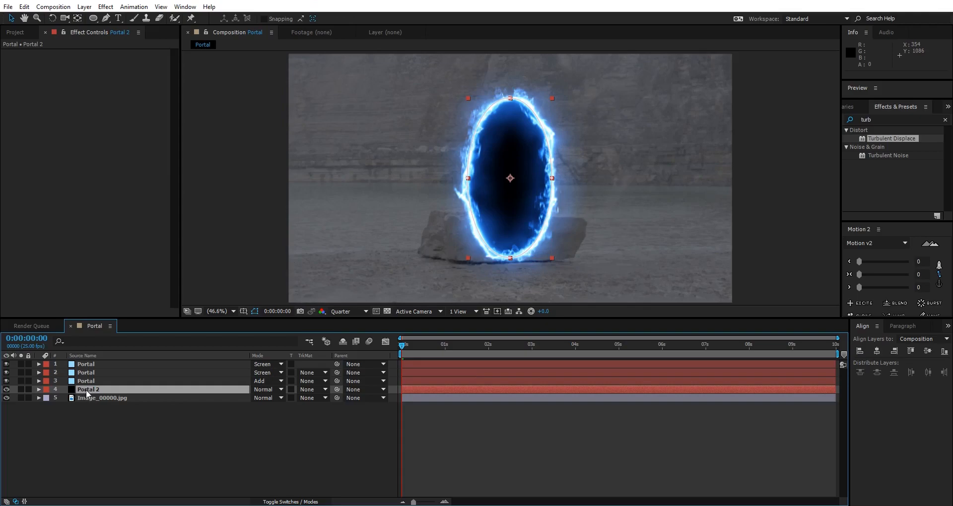
Duplicate Portal 2's Mask 1 and set the new Mask 2 to Subtract
left_click(37, 390)
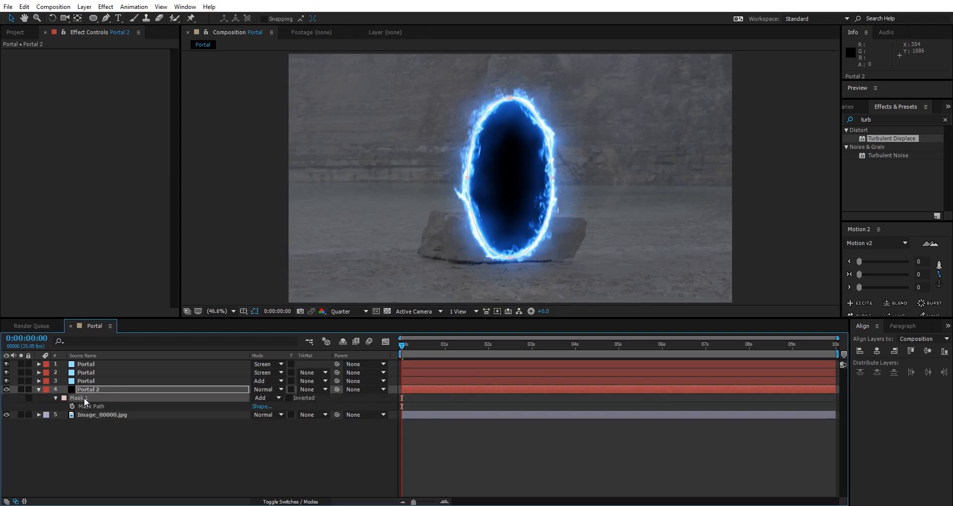
double_click(79, 398)
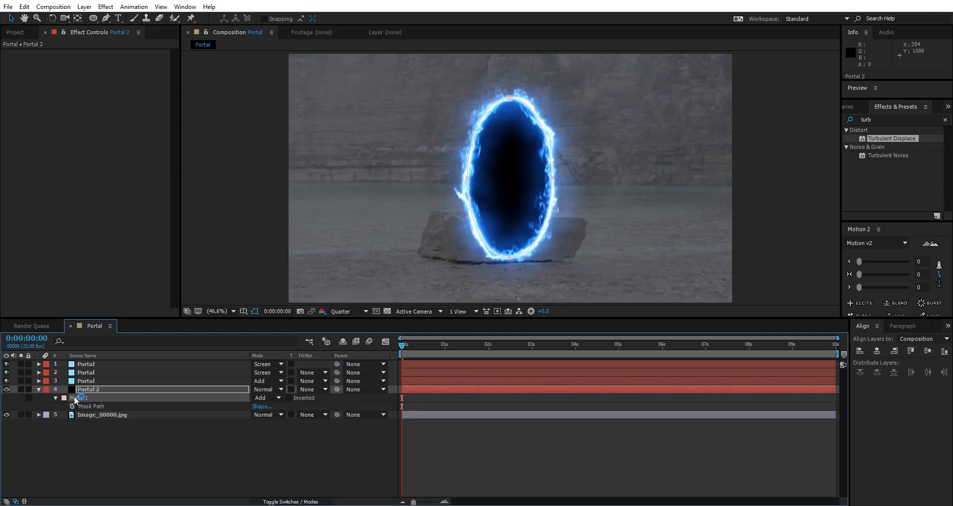
left_click(46, 398)
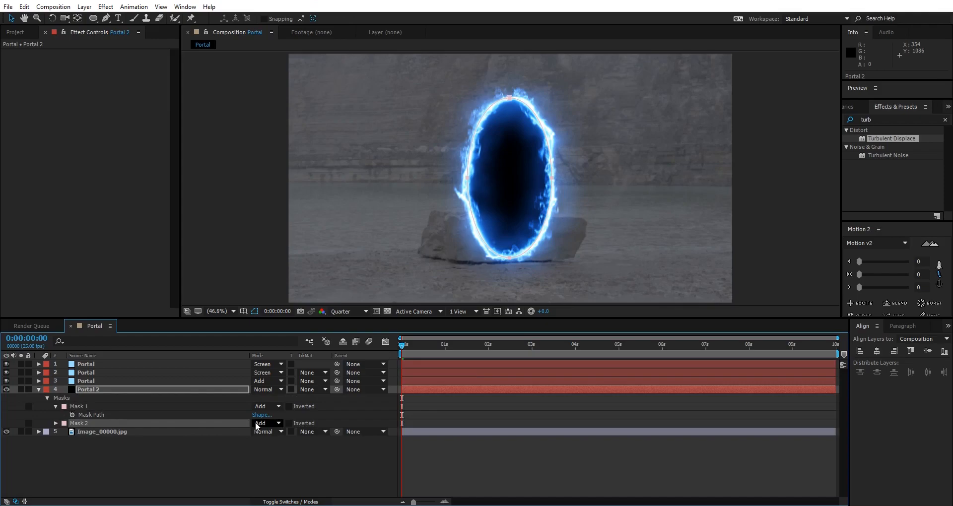
left_click(268, 423)
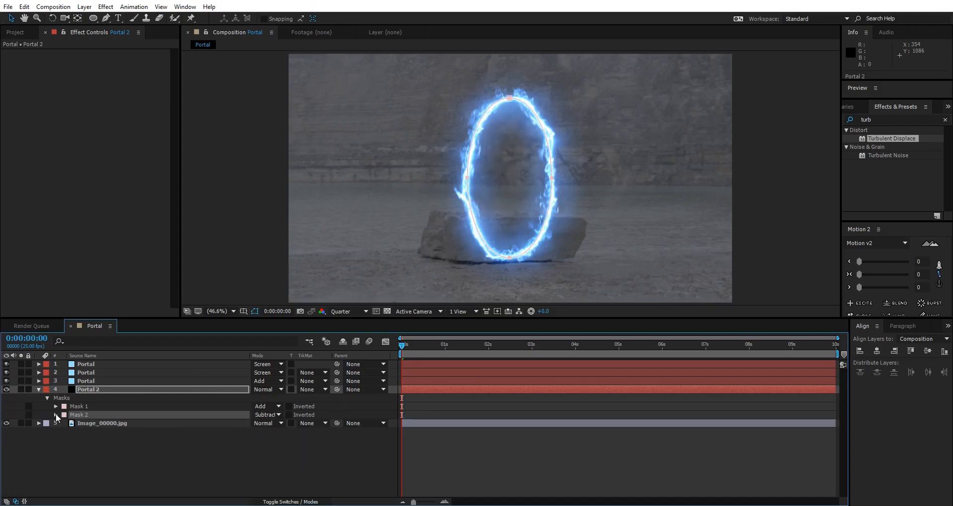
left_click(55, 415)
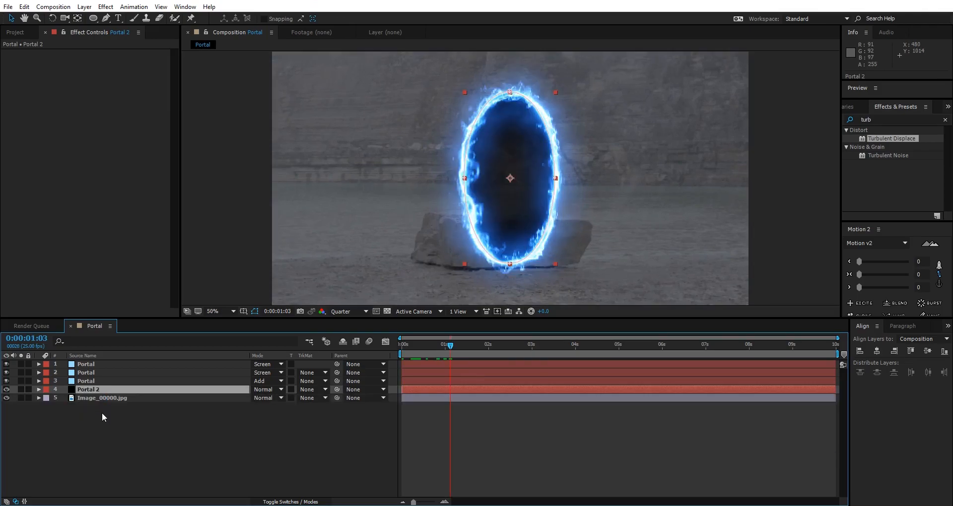
Deselect all layers, then select the Portal1 layer
left_click(88, 382)
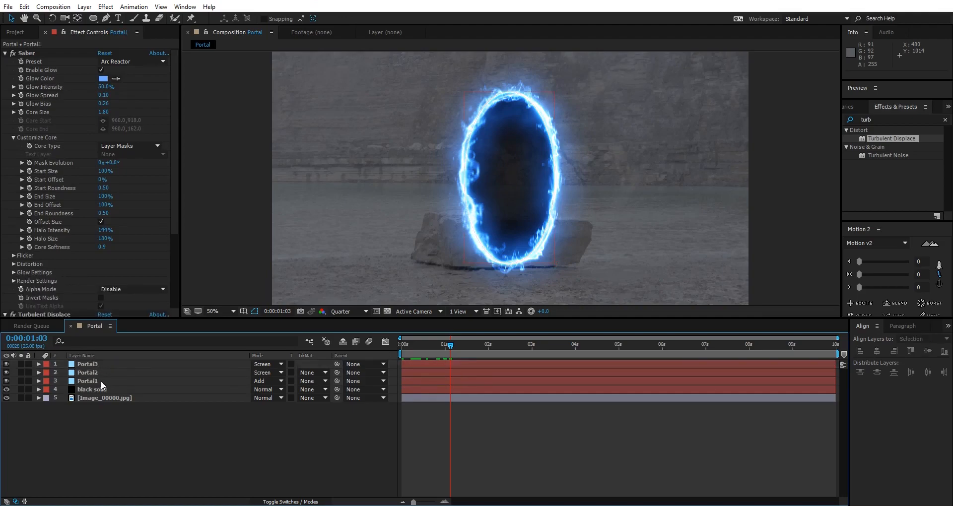
left_click(87, 381)
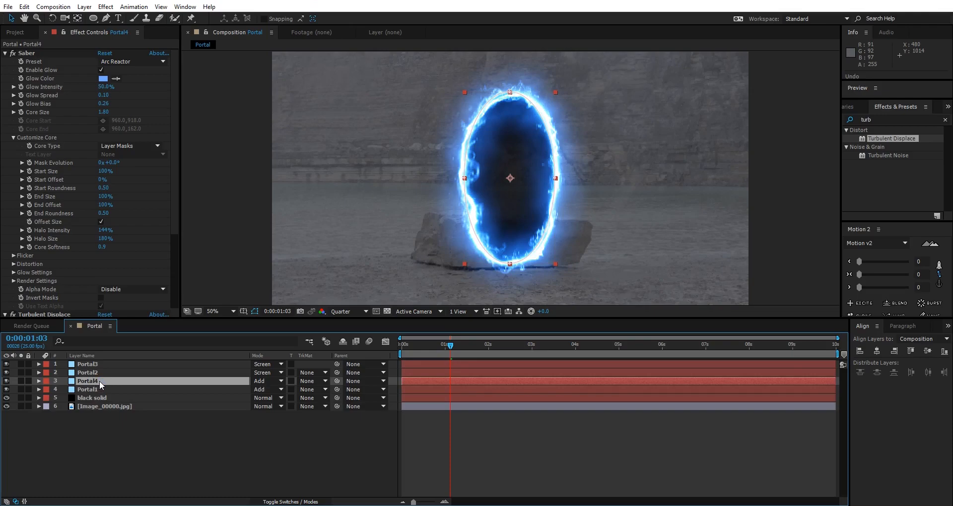
Move Portal4 beneath Portal1 and shrink its mask into a small central ring
left_click_drag(89, 381, 89, 389)
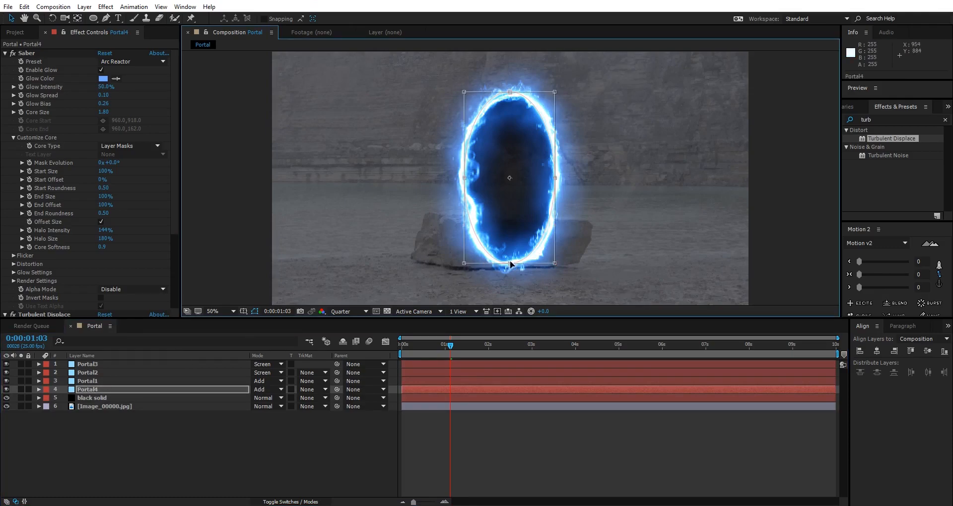
left_click_drag(510, 262, 510, 220)
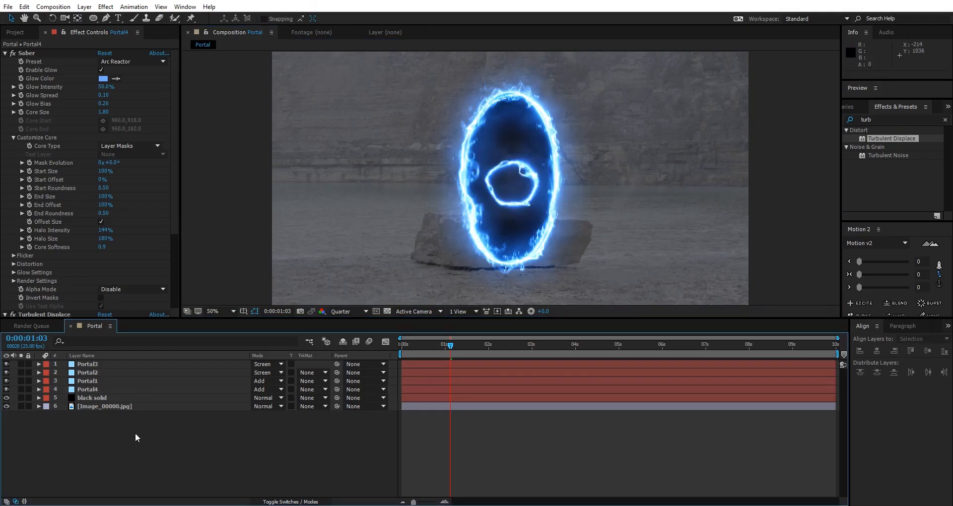
left_click(87, 389)
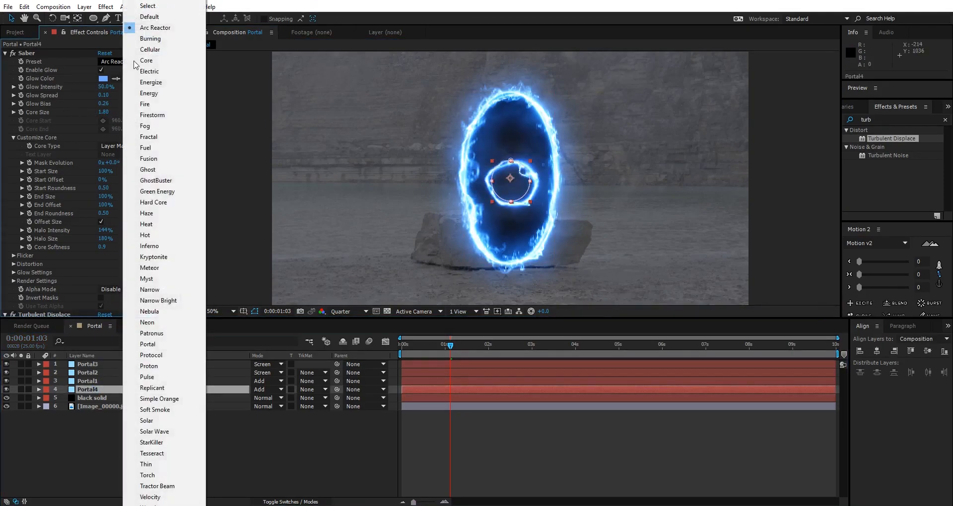
mouse_move(146, 148)
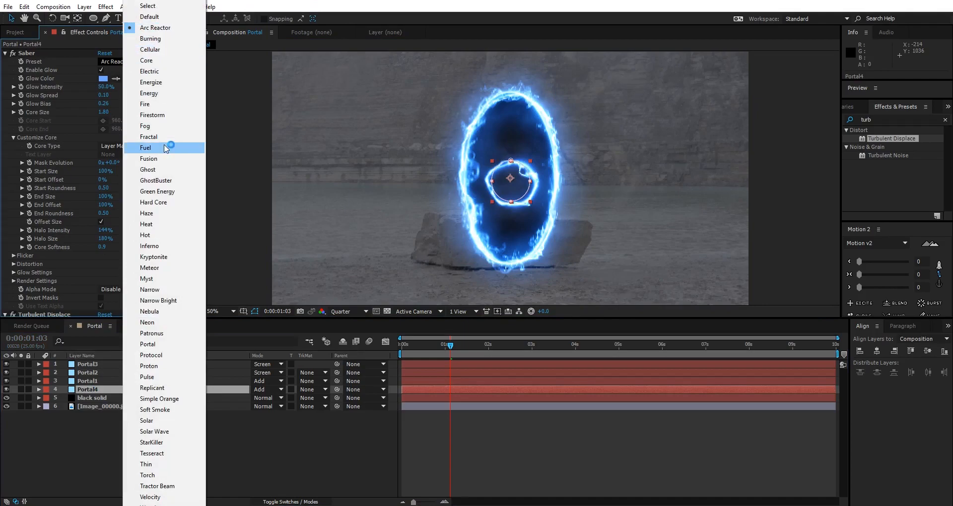
Apply the Fusion preset to Portal4's Saber glow and set its colour to light blue 64CAFF
left_click(148, 159)
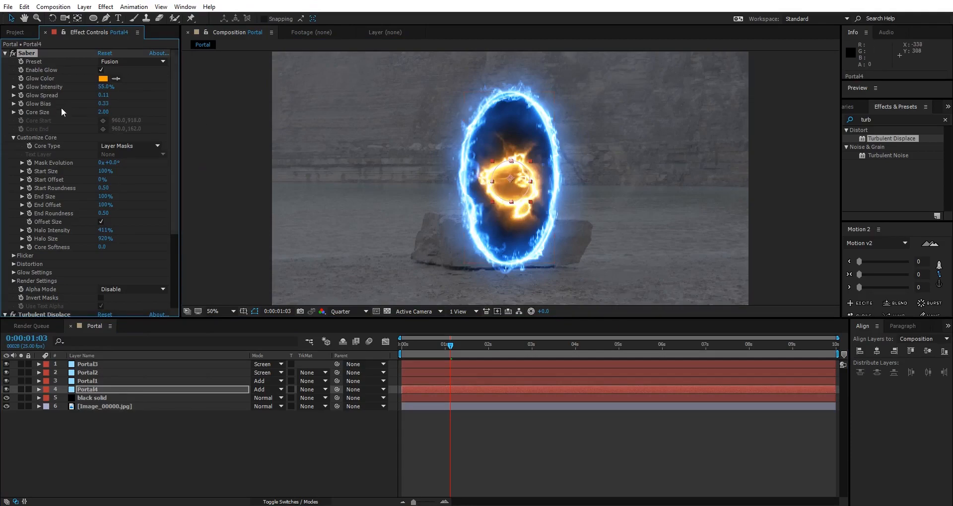
left_click(103, 78)
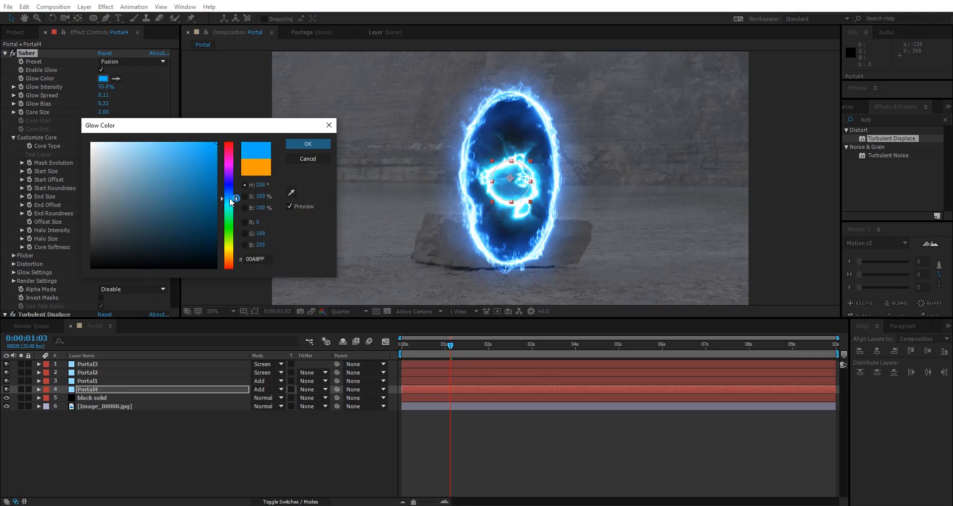
left_click(168, 136)
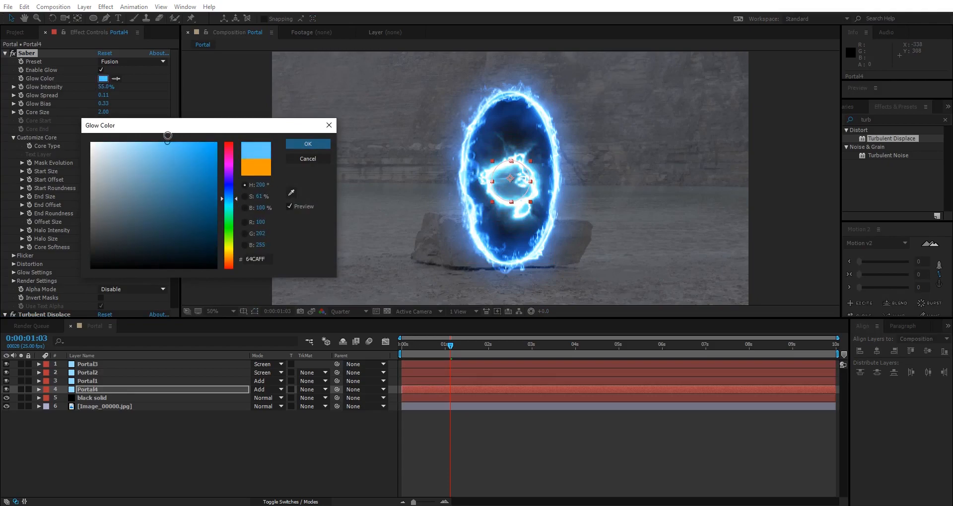
left_click(307, 144)
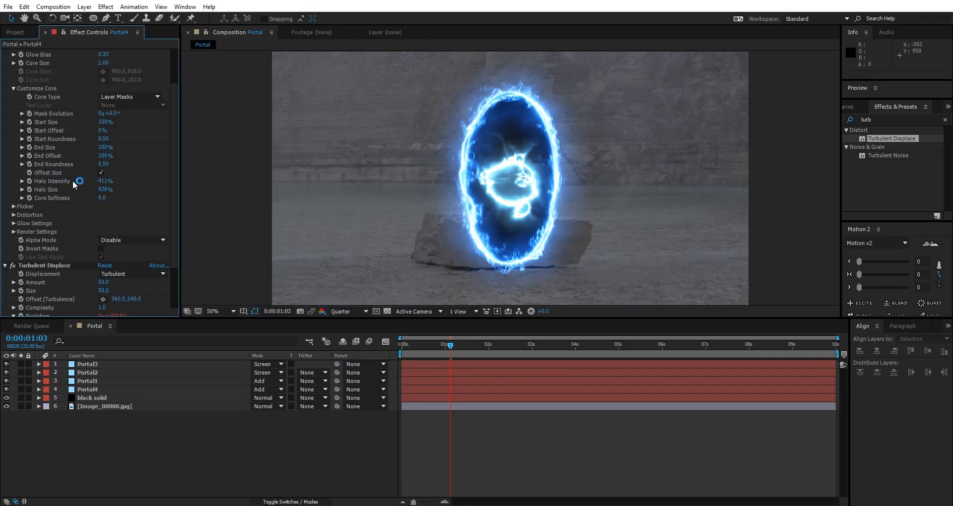
Expand Saber's Glow Distortion settings and set Wind Speed to 1.00
left_click(13, 214)
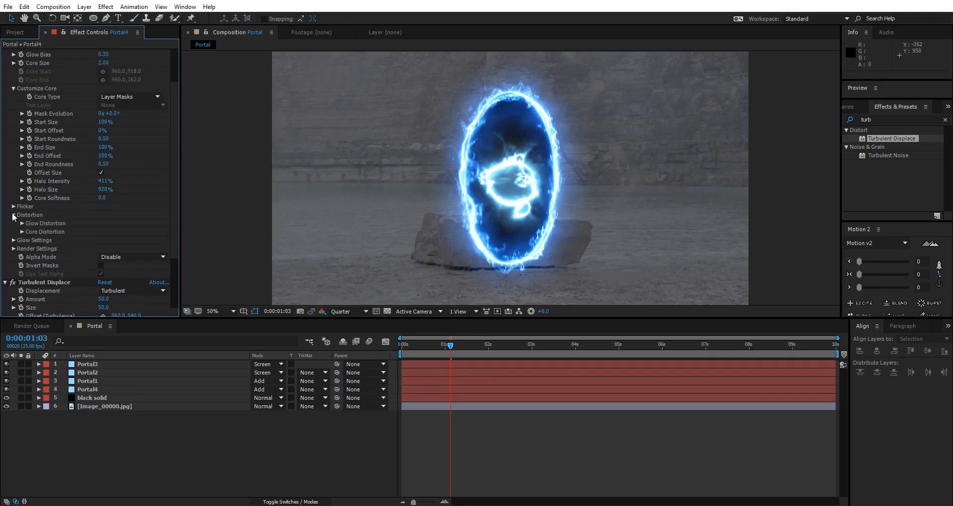
left_click(22, 223)
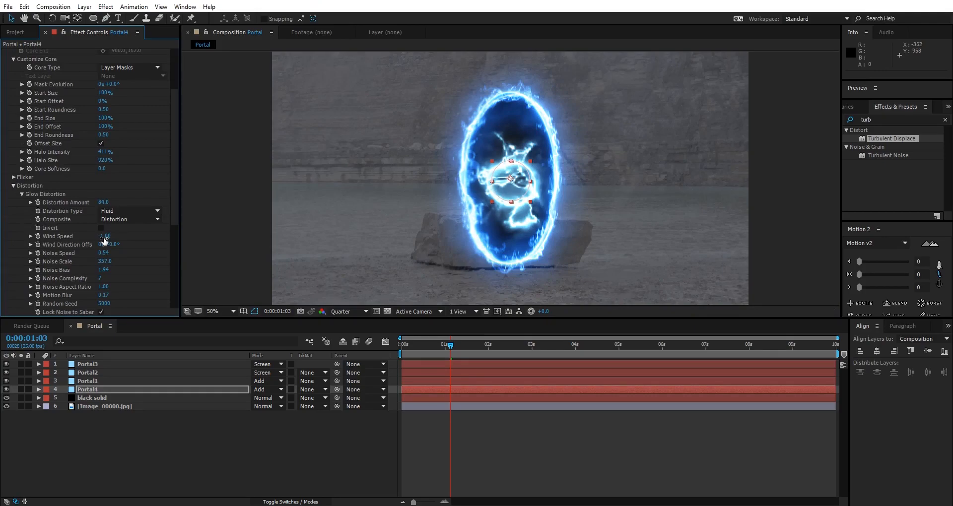
double_click(104, 236)
type("1")
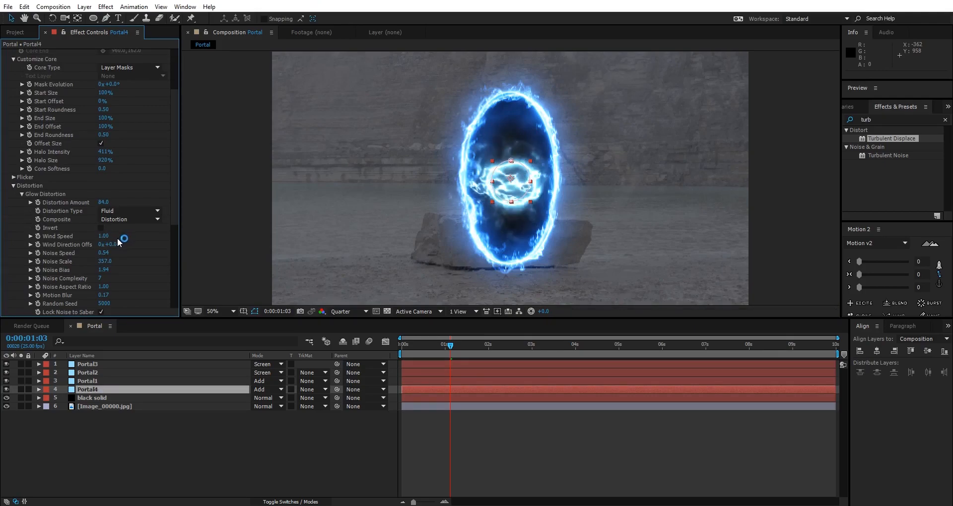
scroll("down", 3)
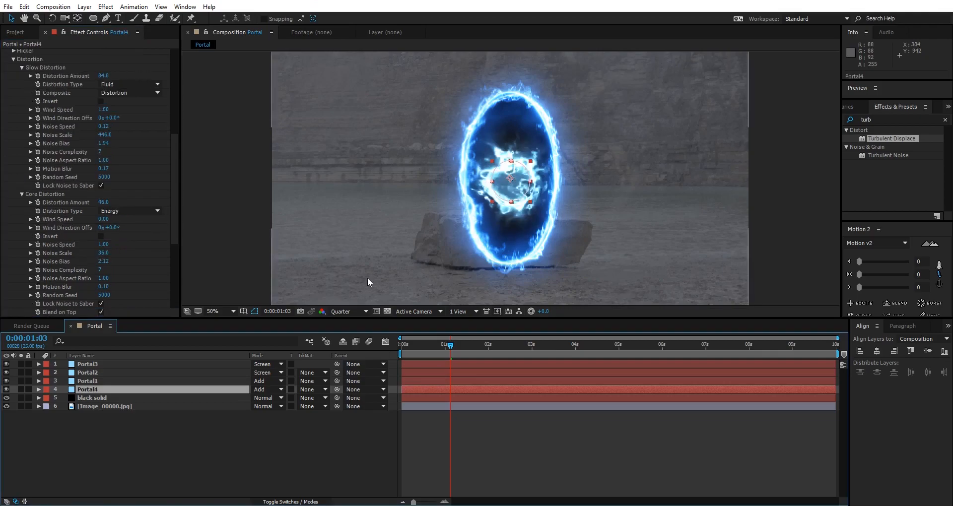
mouse_move(634, 185)
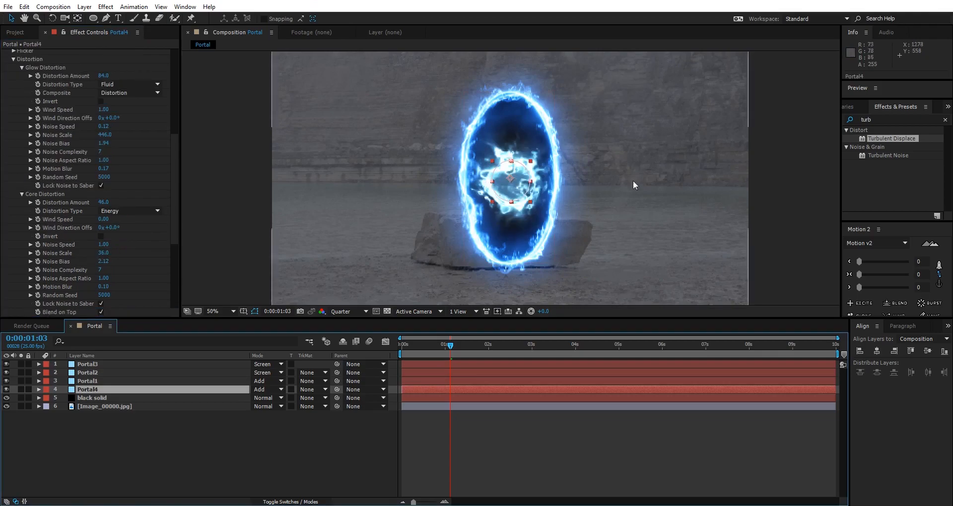
mouse_move(885, 120)
type("fast")
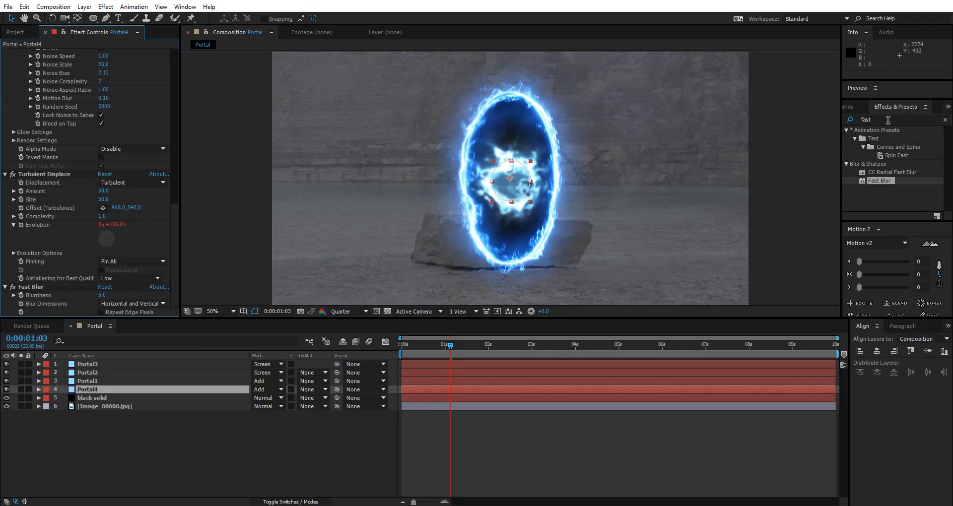
mouse_move(889, 173)
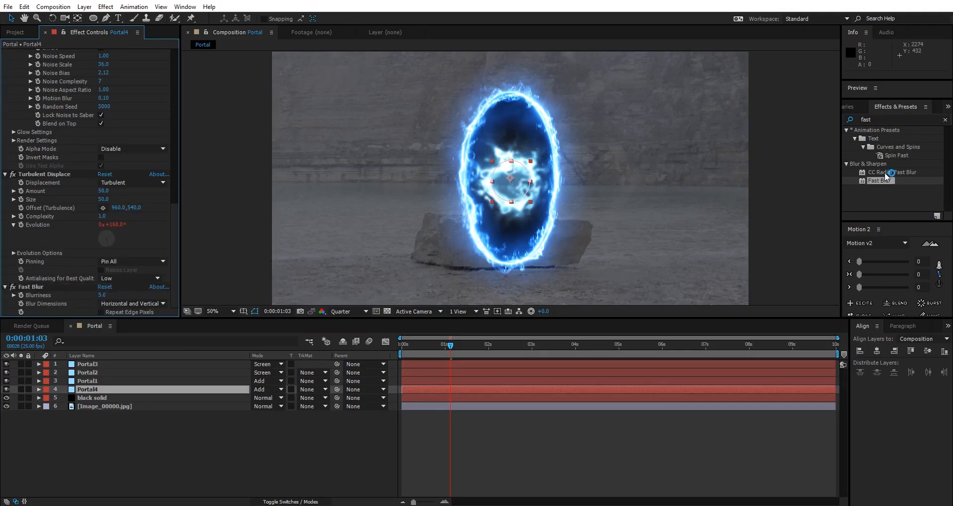
Apply CC Radial Fast Blur to the Portal4 layer
left_click(893, 173)
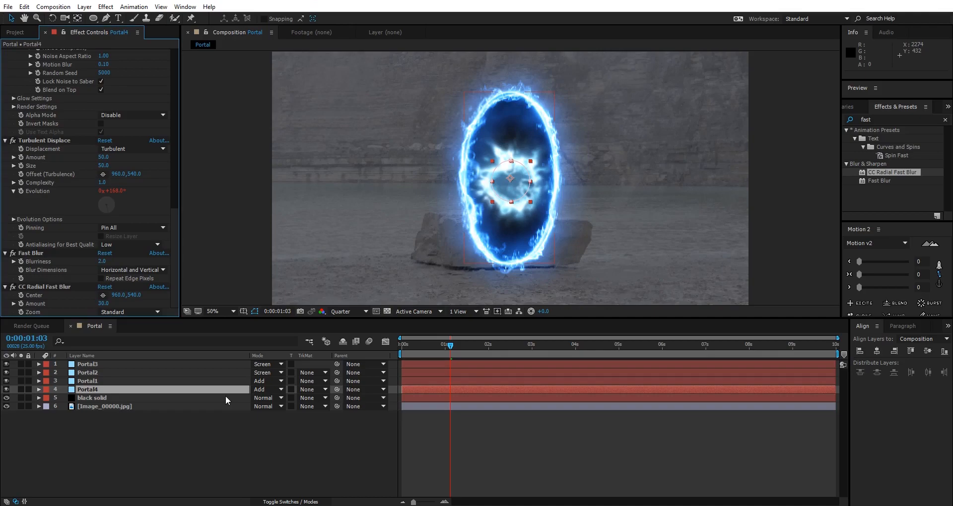
Set Portal4's Opacity to 40%
left_click(38, 390)
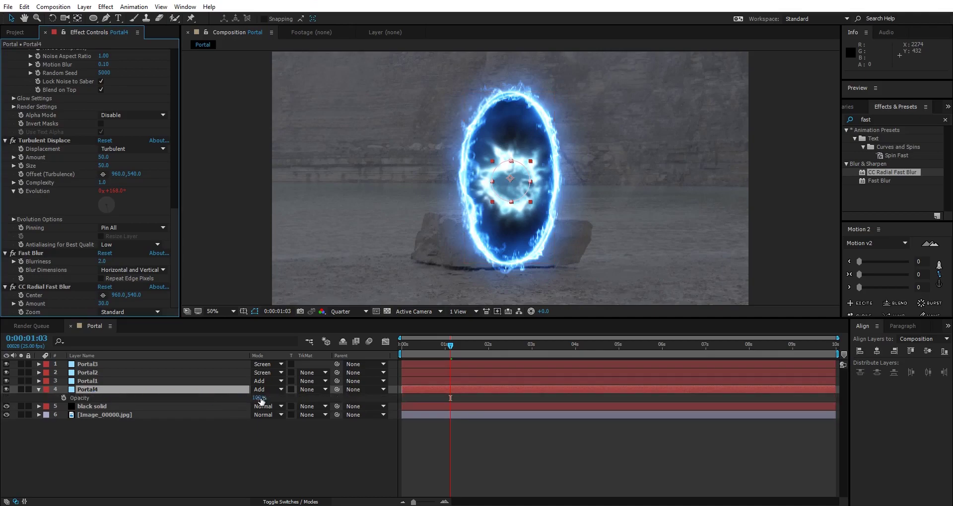
left_click_drag(258, 398, 258, 398)
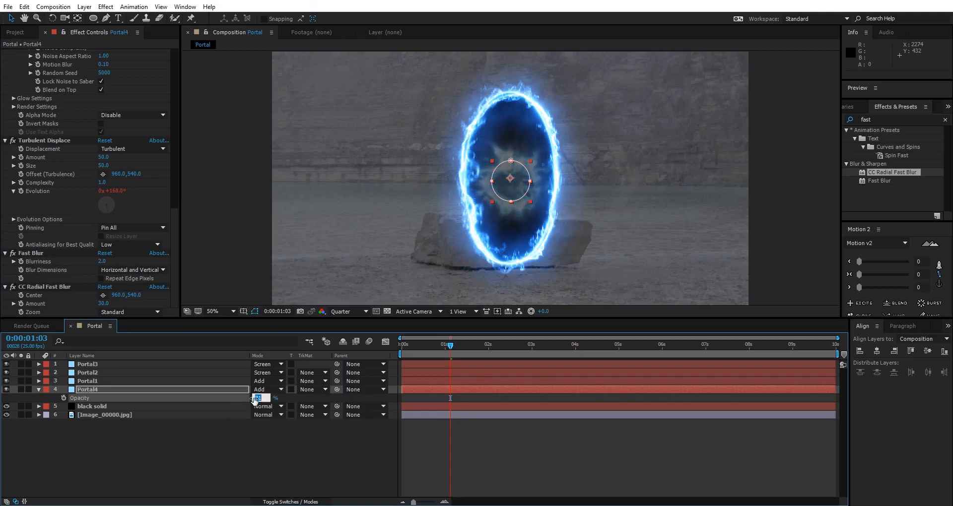
type("40")
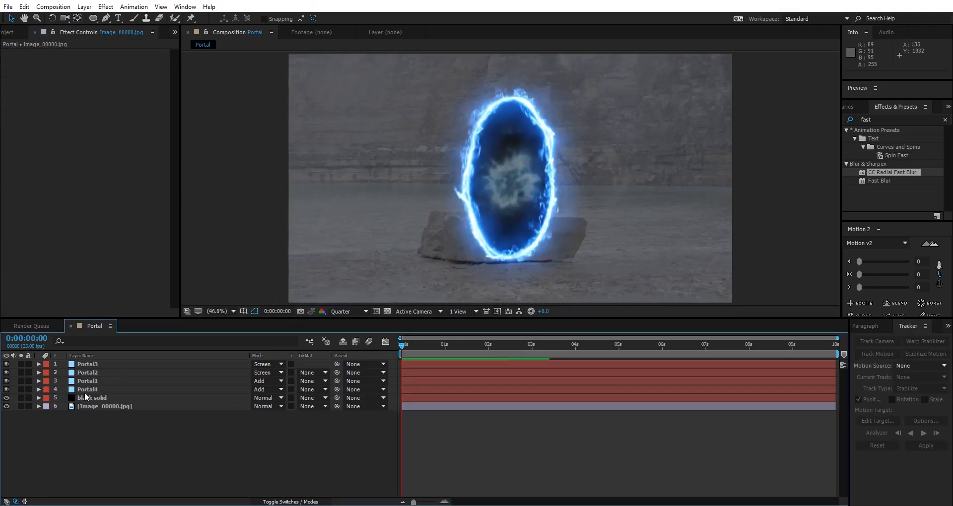
Apply Curves to the Image_00000.jpg rock shore layer, pulling down RGB and raising Blue
left_click(104, 406)
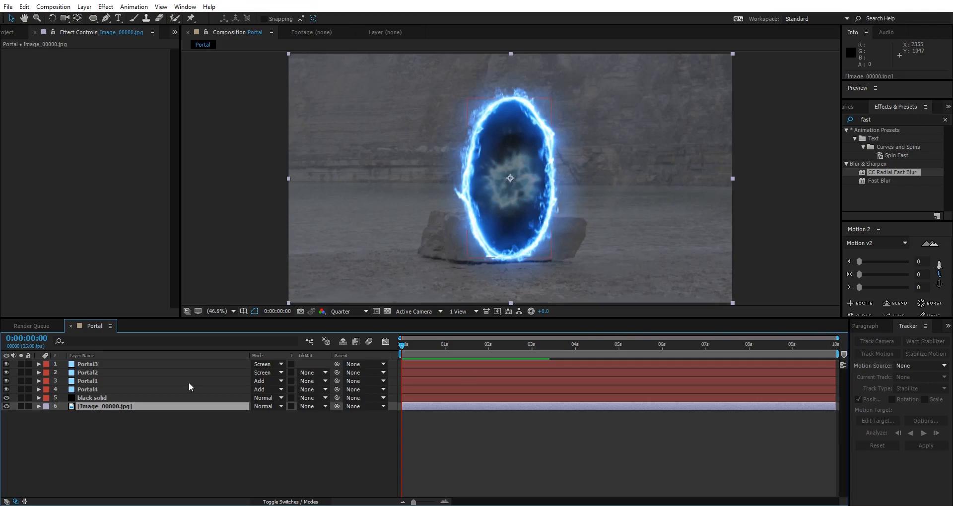
left_click(86, 364)
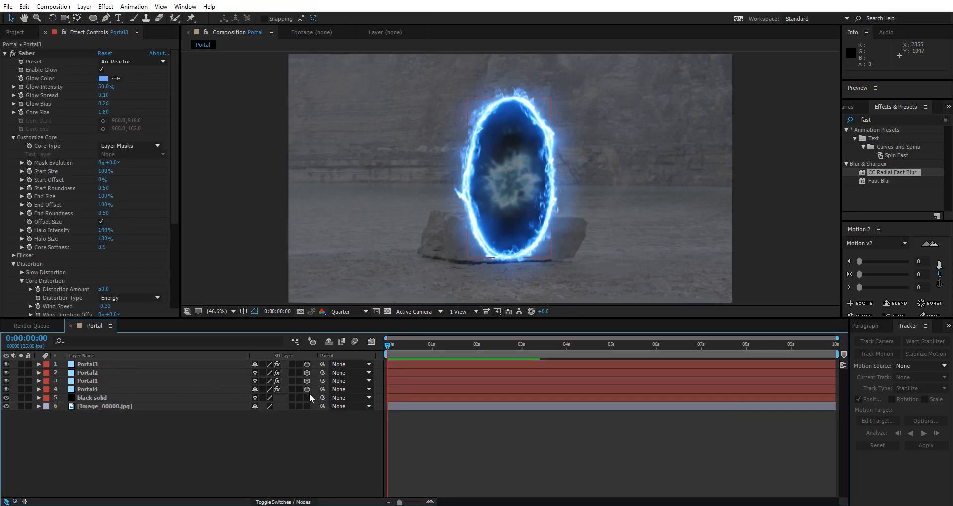
left_click(331, 439)
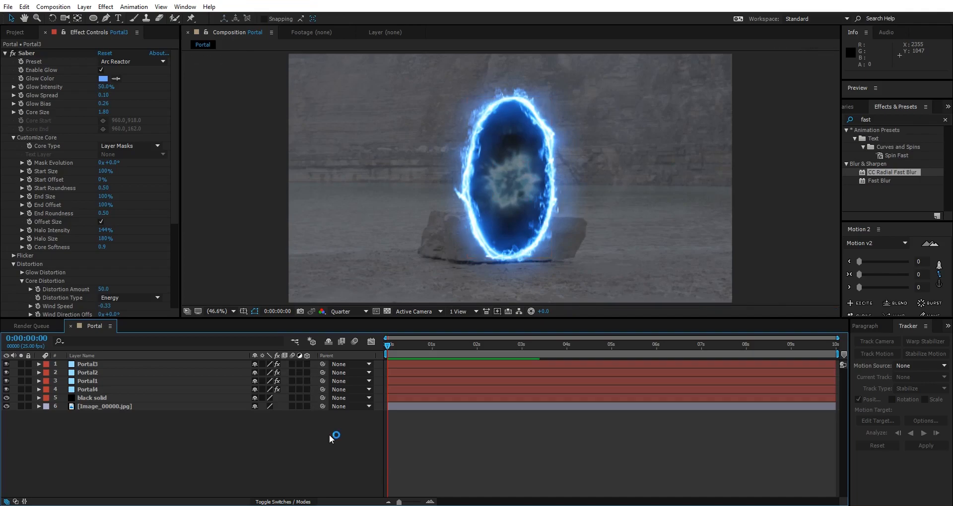
left_click(104, 406)
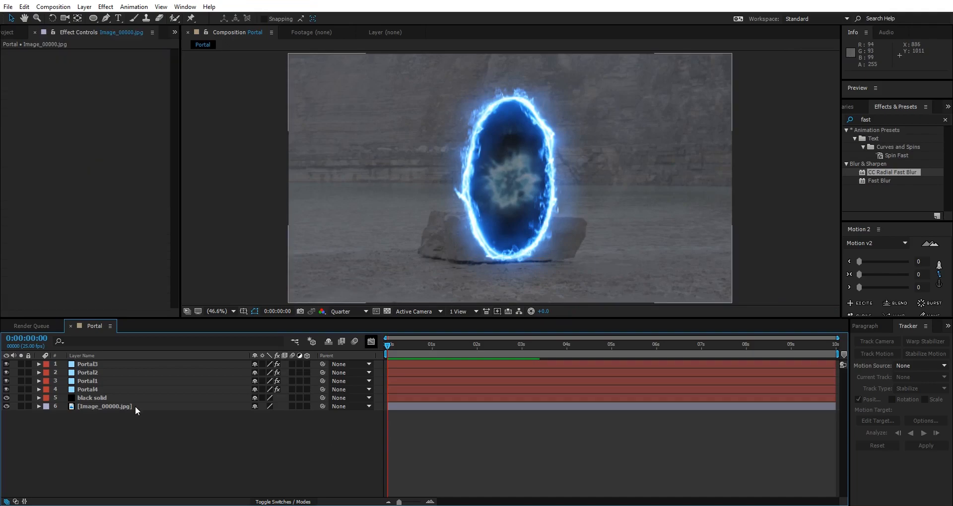
left_click(104, 406)
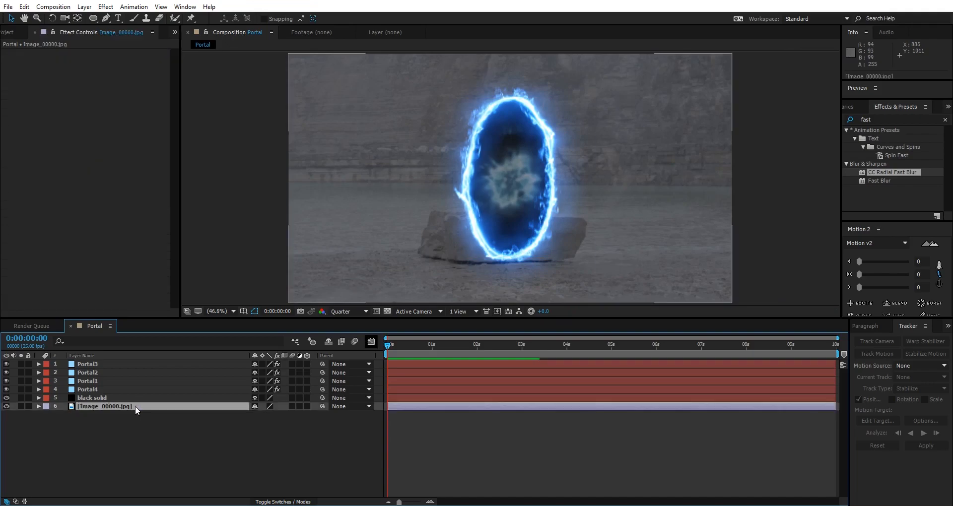
left_click(104, 406)
type("curves")
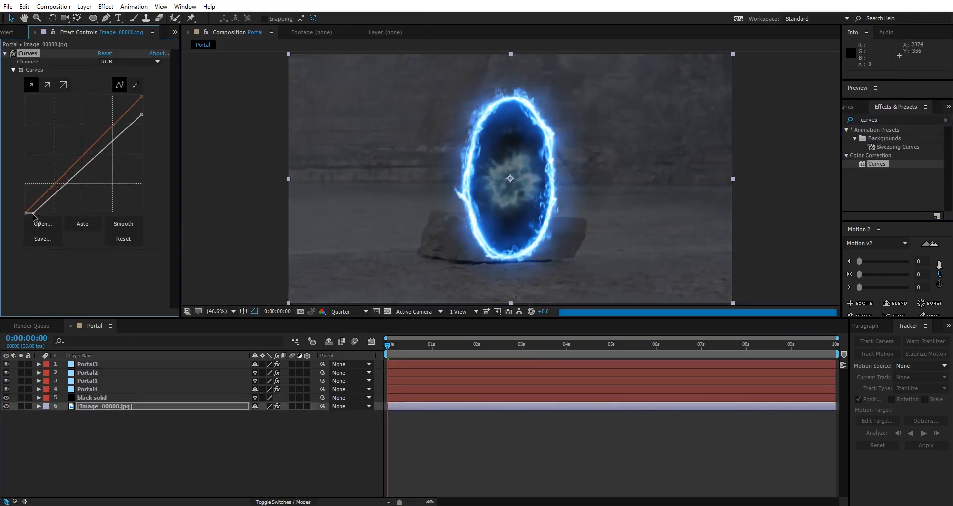
left_click(106, 61)
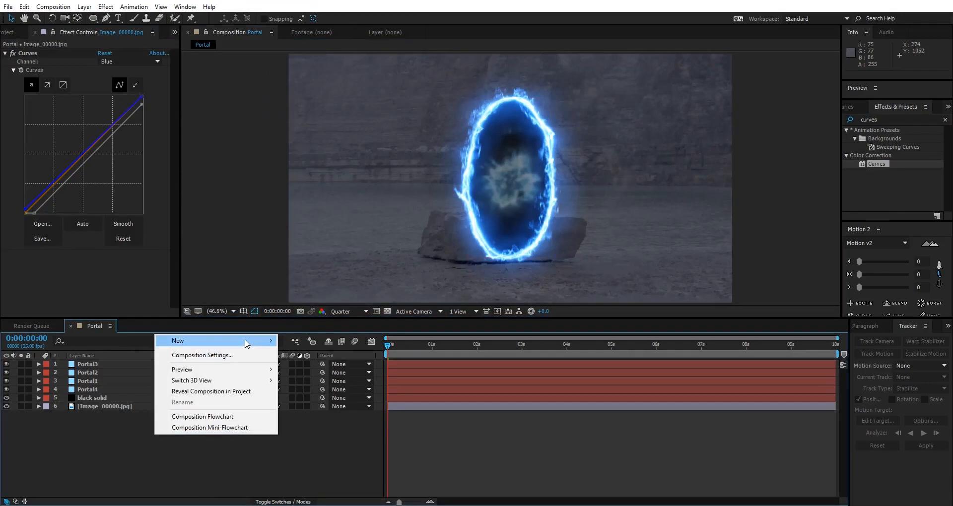
Create a medium blue solid above the background image and hide it
left_click(178, 341)
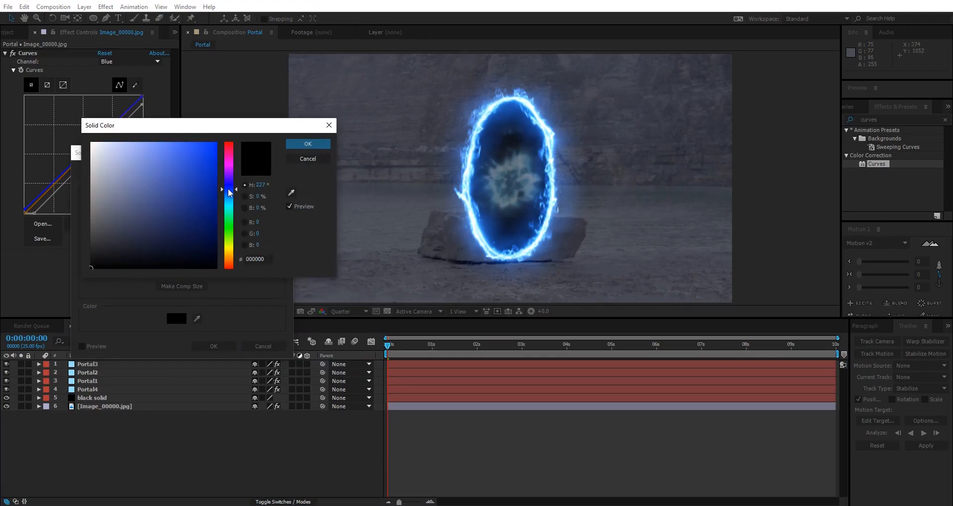
left_click(308, 144)
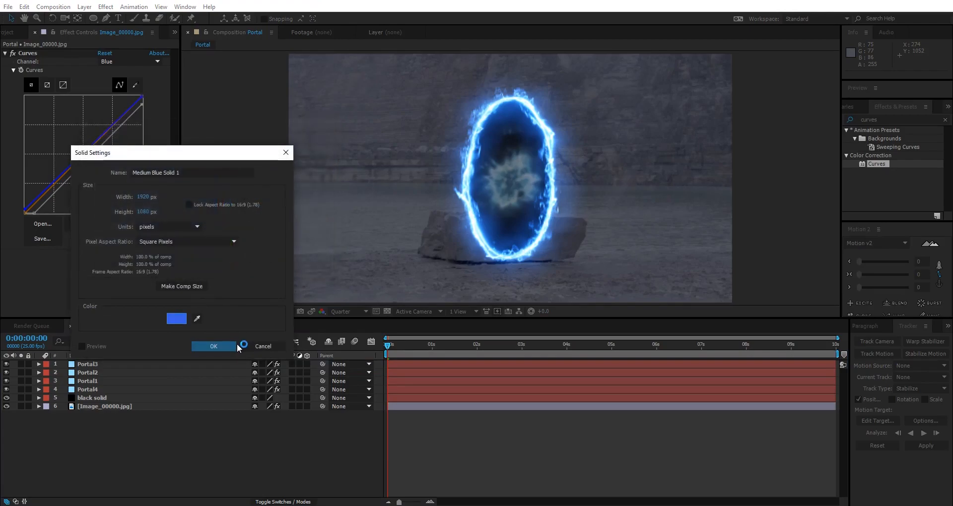
left_click(214, 346)
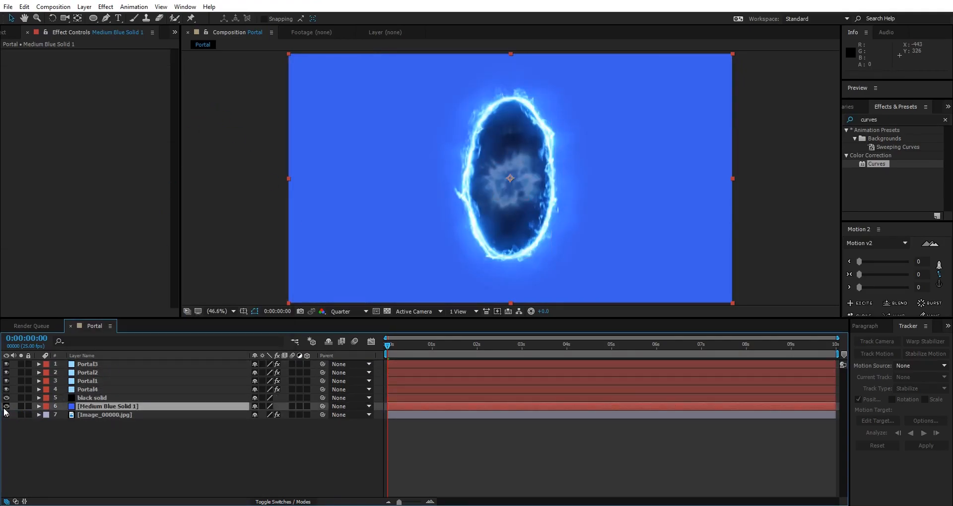
left_click(6, 406)
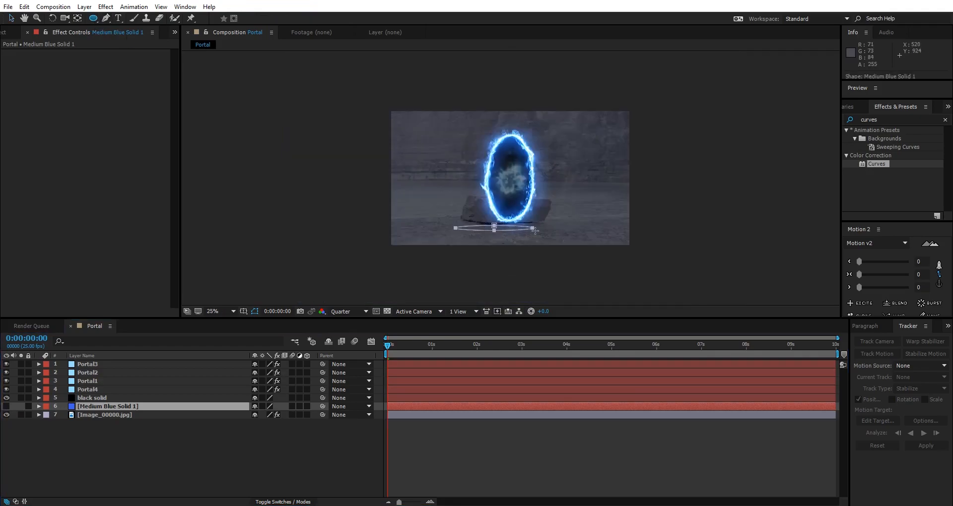
Make the blue solid visible and feather its ground ellipse mask to 38
left_click(38, 406)
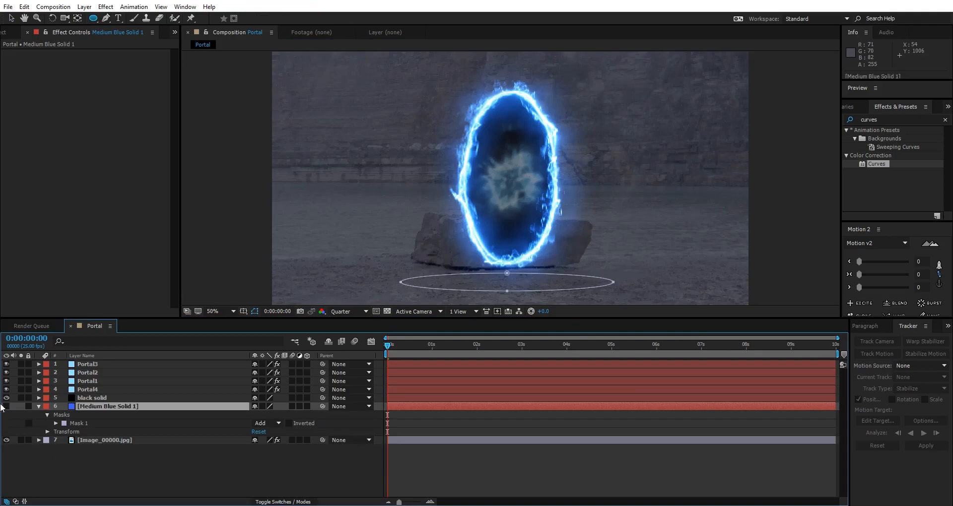
left_click(107, 406)
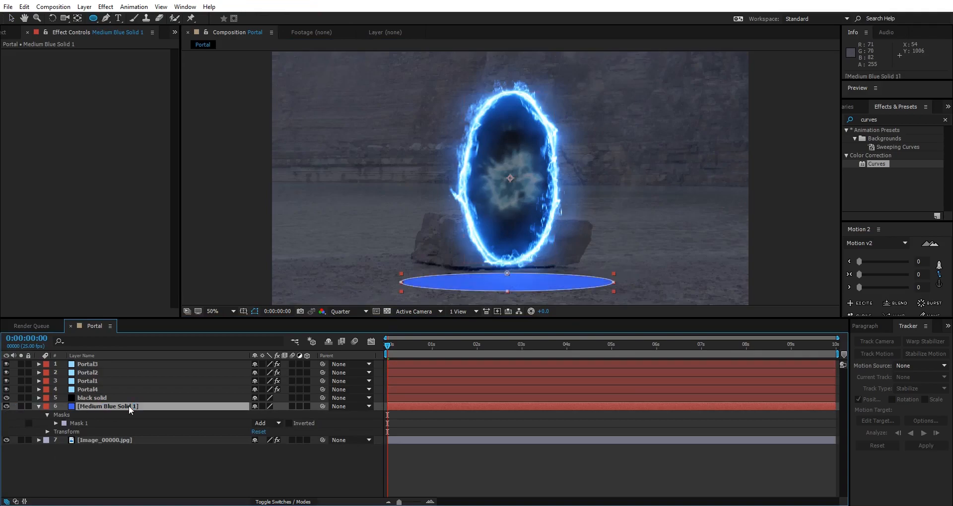
left_click(38, 407)
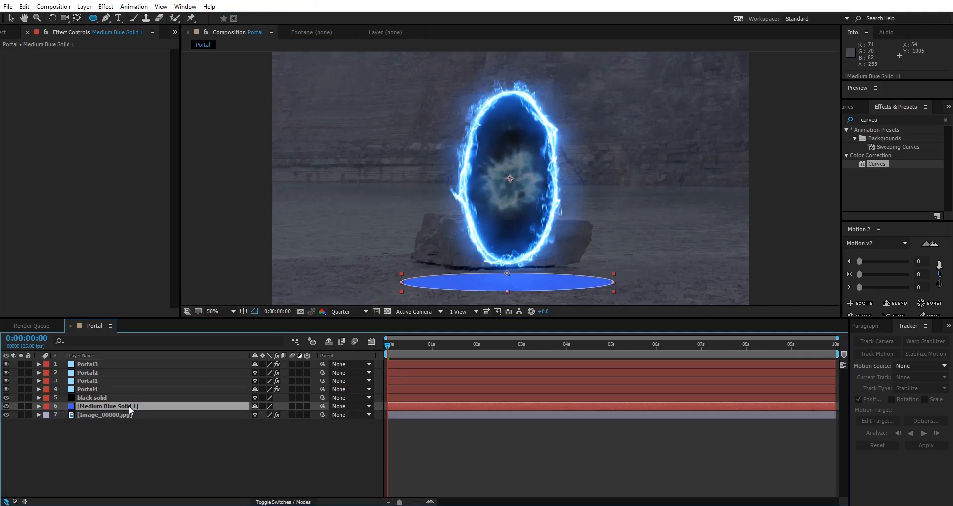
left_click(38, 406)
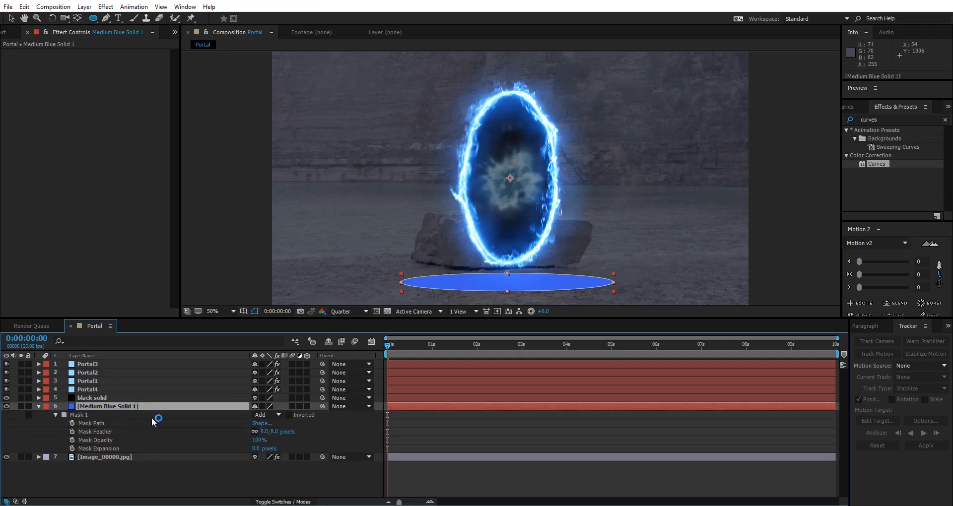
left_click(290, 502)
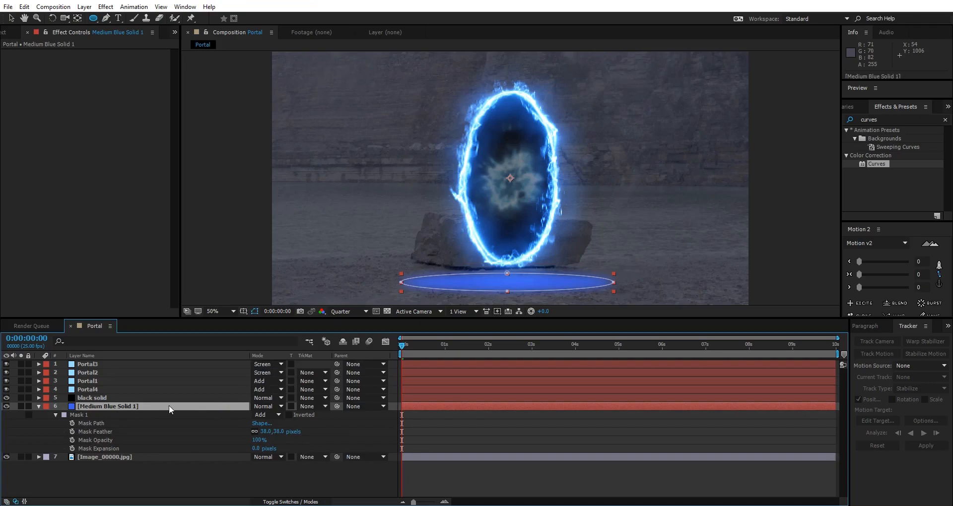
left_click(266, 406)
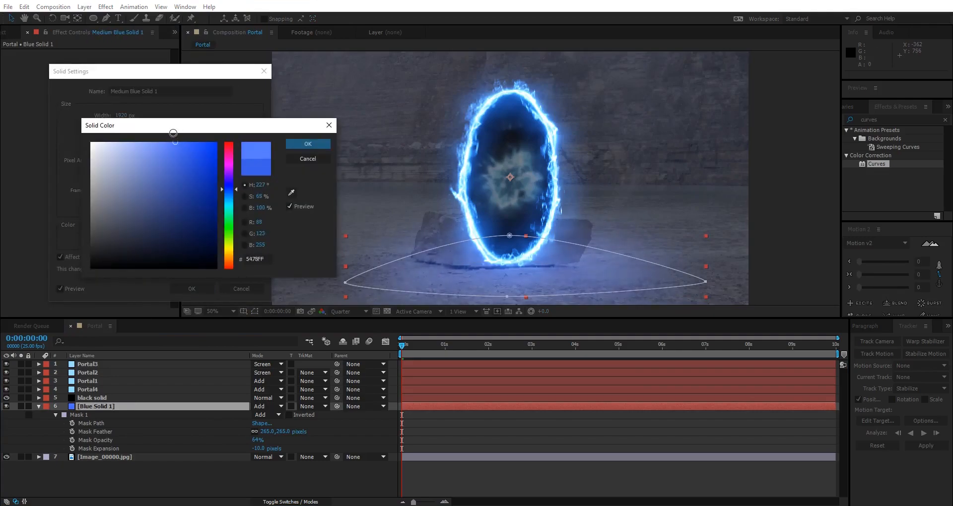
Confirm the lighter blue 5478FF colour for the solid
left_click(308, 144)
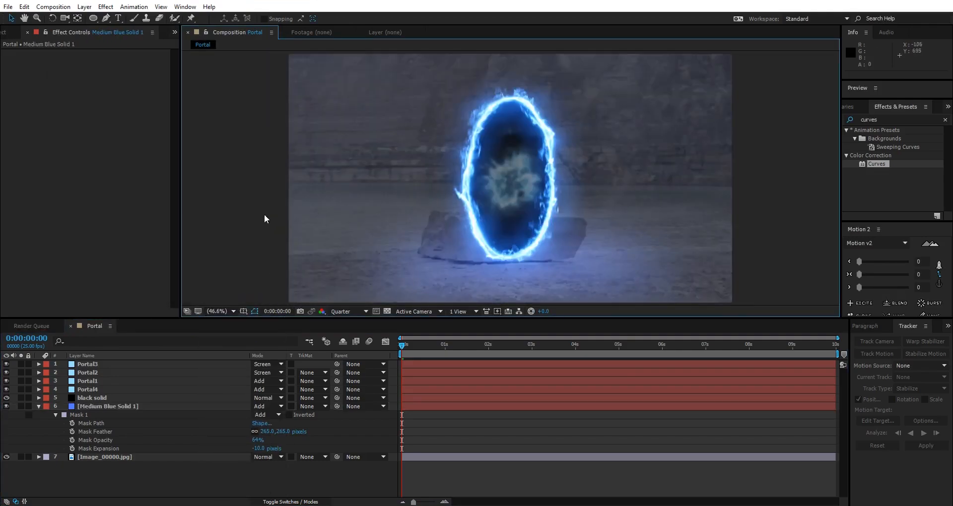